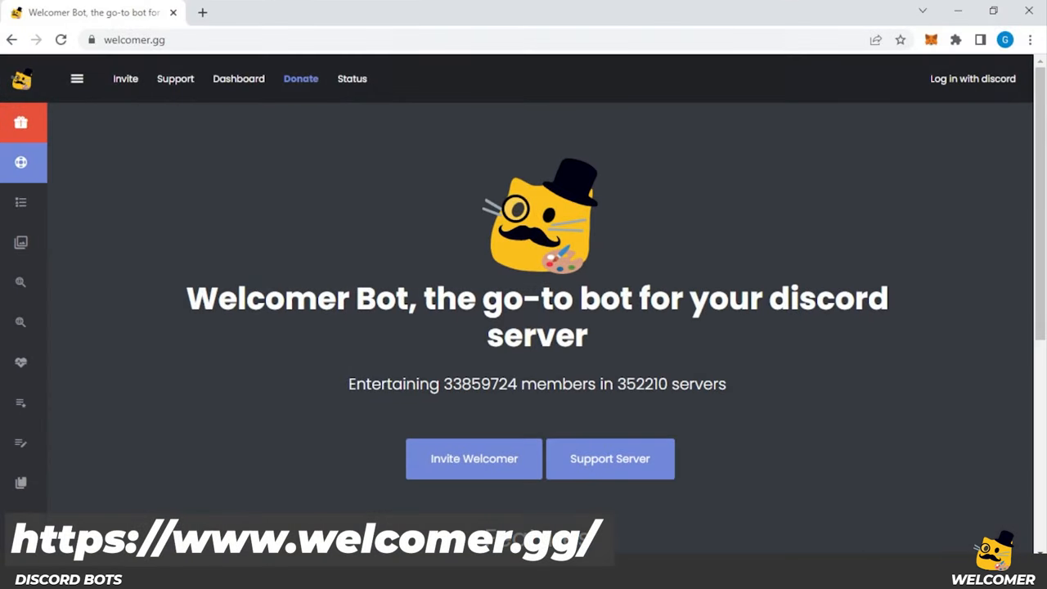
{"action": "mouse_move", "coordinate": [466, 478]}
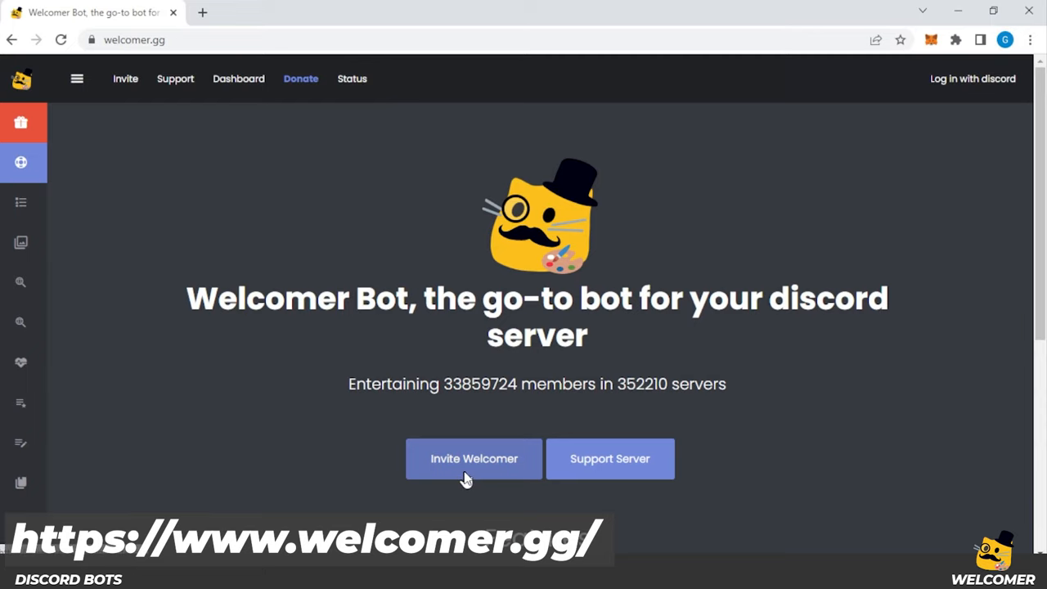
Invite the Welcomer bot and choose the server to add it to
{"action": "left_click", "coordinate": [474, 458]}
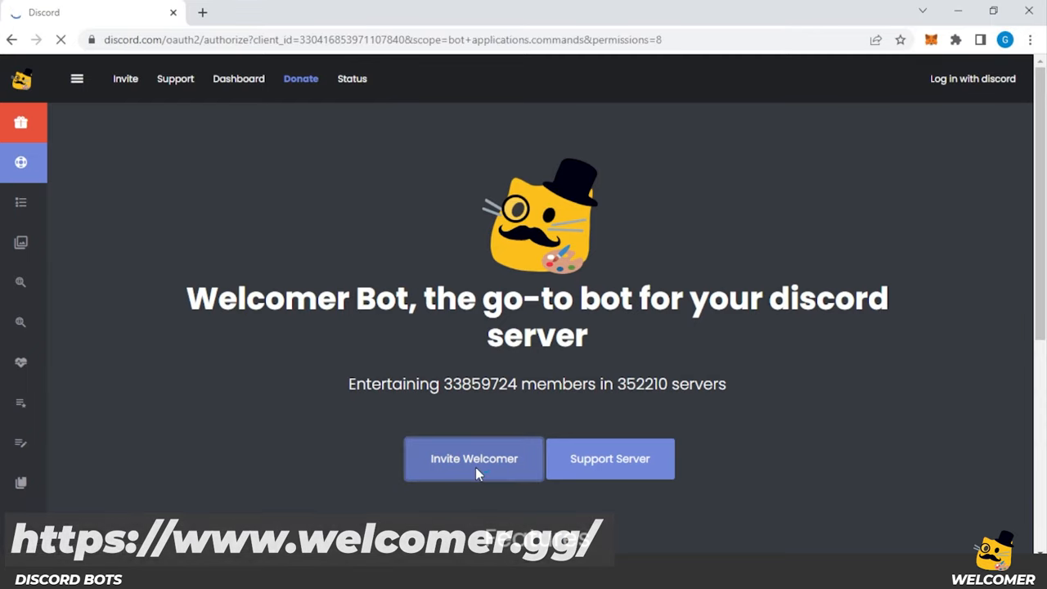
{"action": "left_click", "coordinate": [473, 458]}
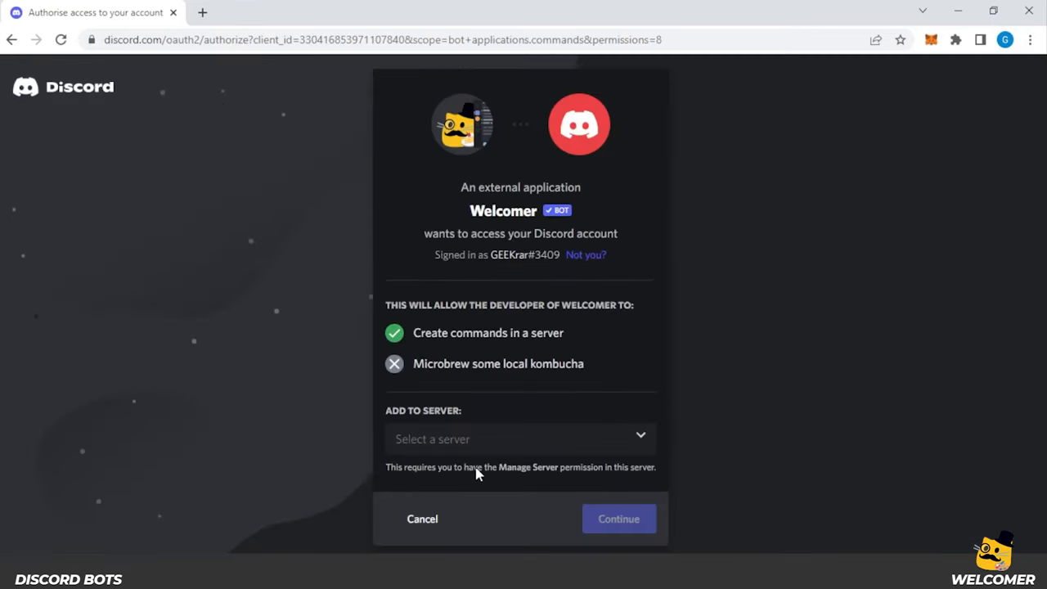
{"action": "mouse_move", "coordinate": [597, 342]}
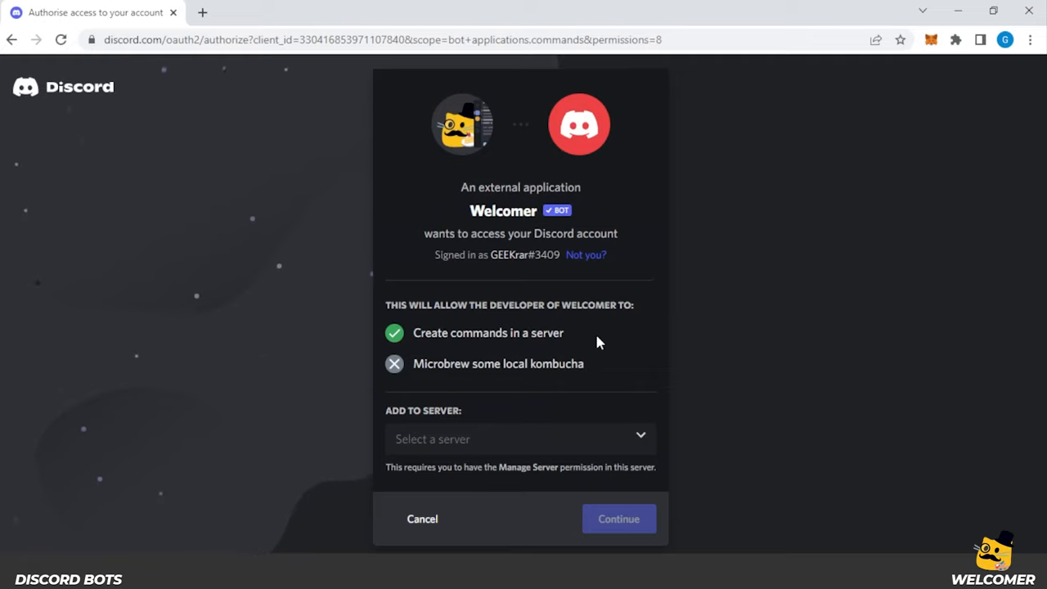
{"action": "mouse_move", "coordinate": [527, 450]}
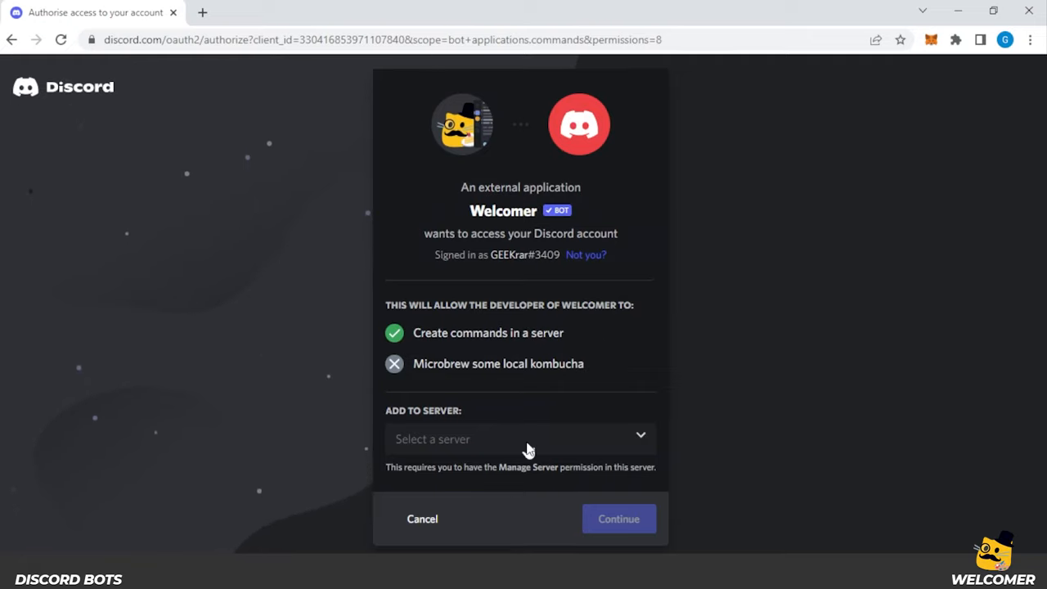
{"action": "left_click", "coordinate": [520, 439]}
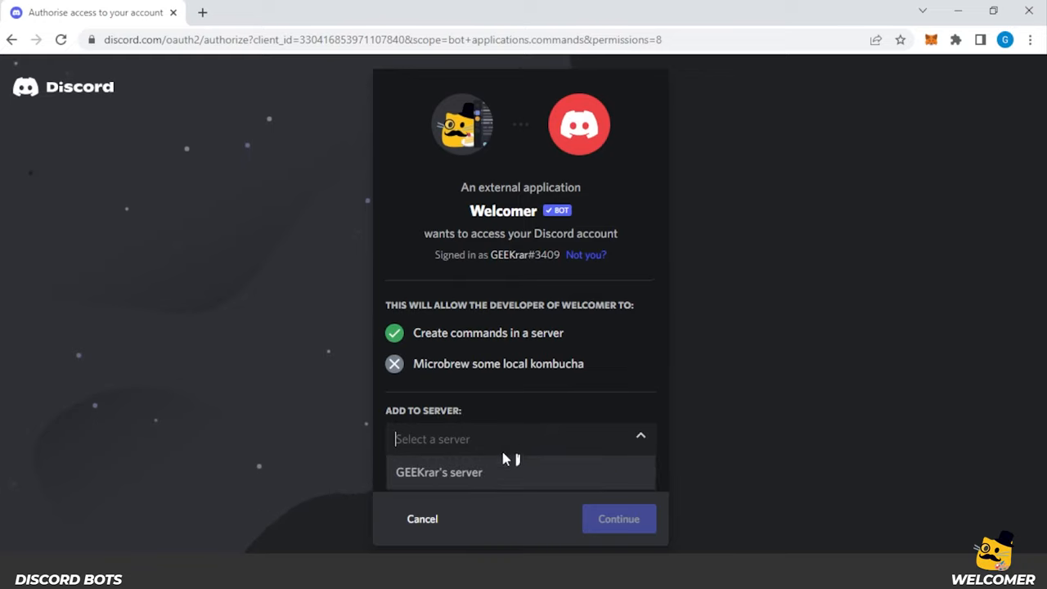
{"action": "left_click", "coordinate": [439, 472]}
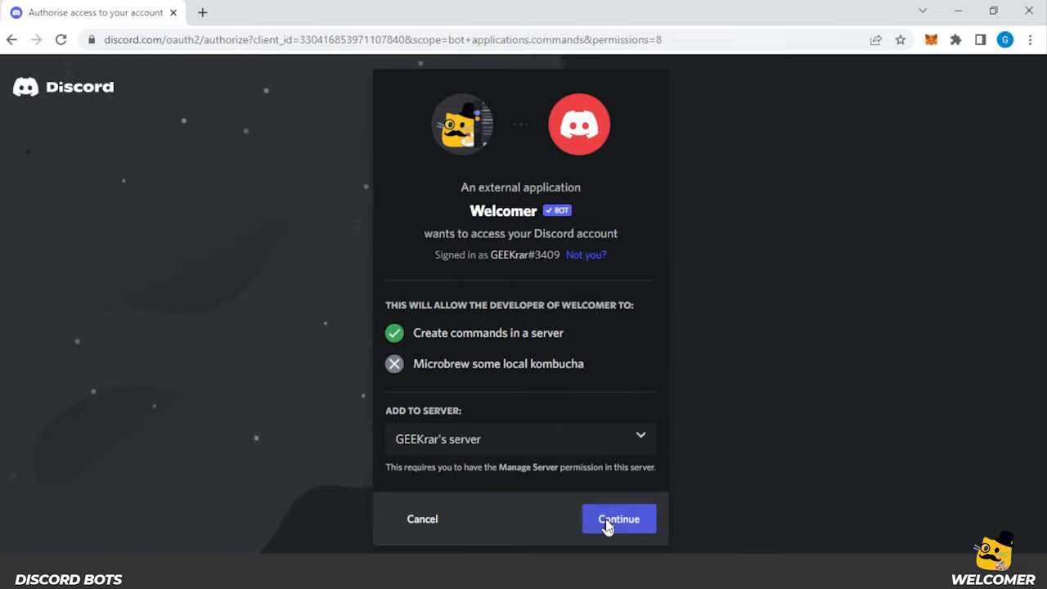
Authorise the bot with Administrator permission and pass the human verification check
{"action": "left_click", "coordinate": [618, 518]}
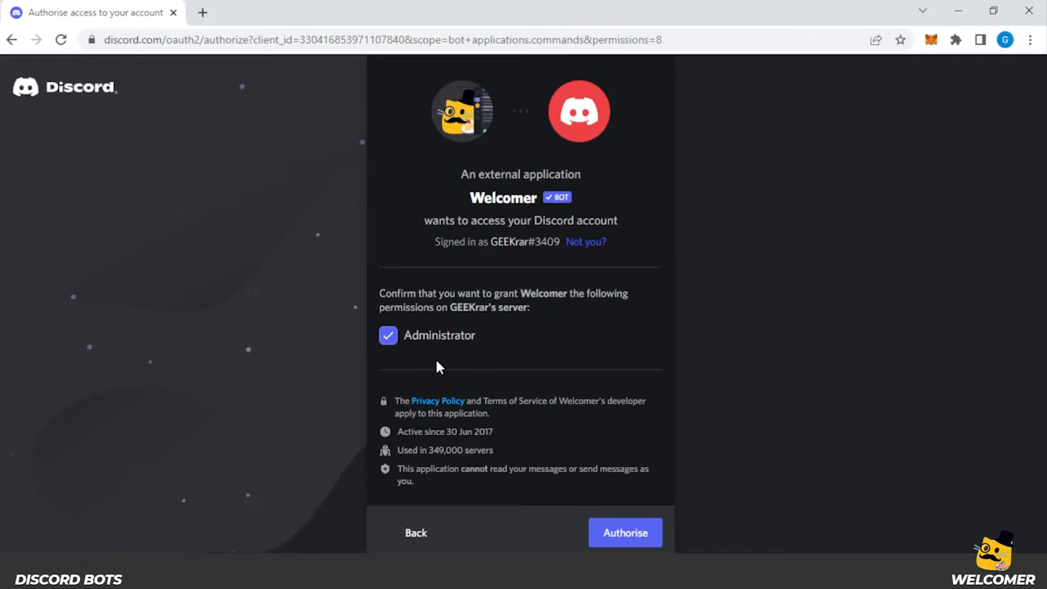
{"action": "mouse_move", "coordinate": [616, 512]}
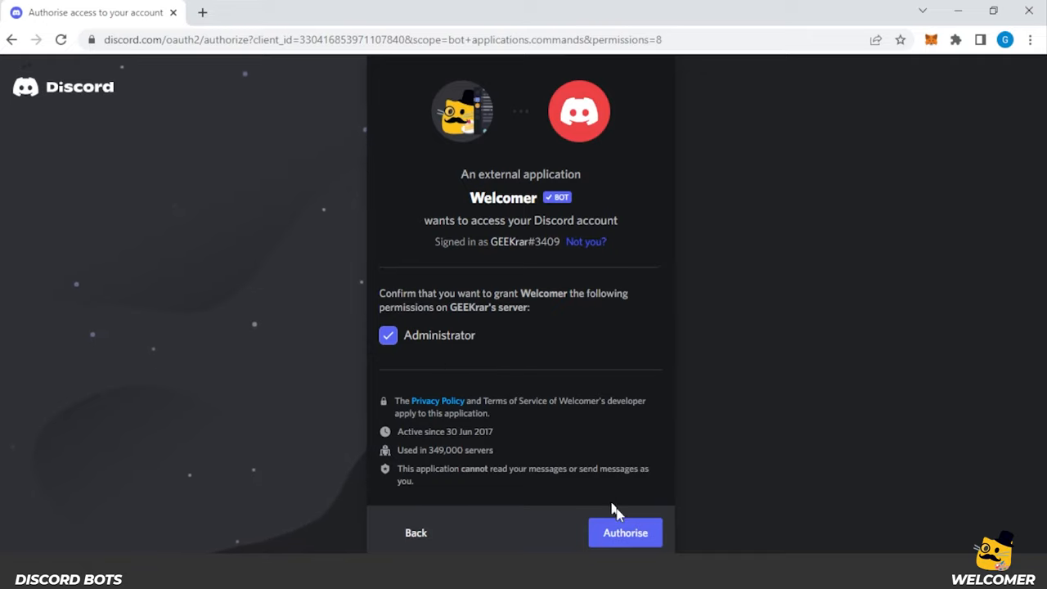
{"action": "left_click", "coordinate": [625, 532]}
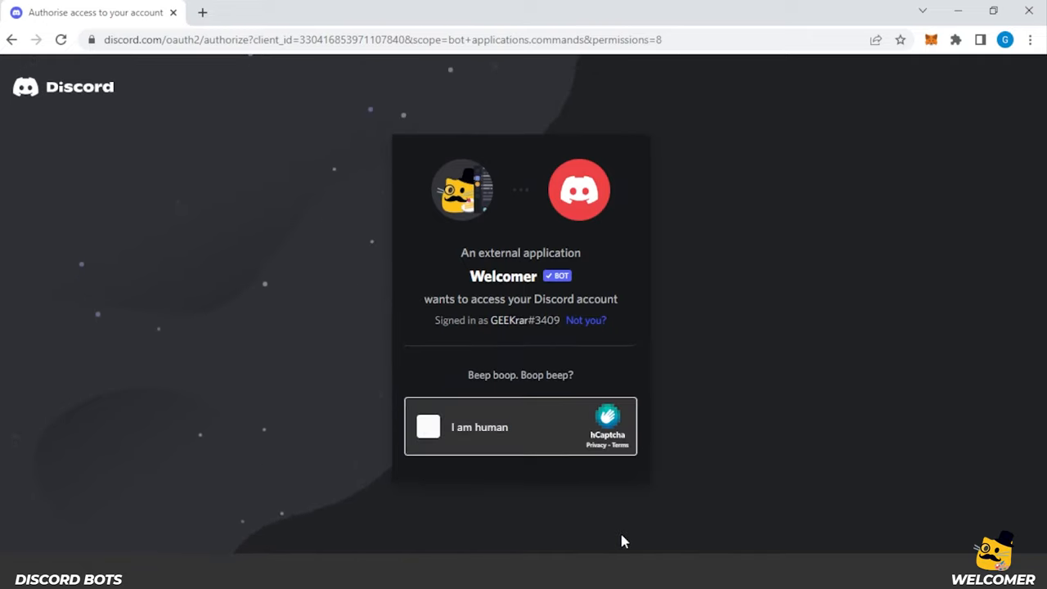
{"action": "left_click", "coordinate": [427, 426]}
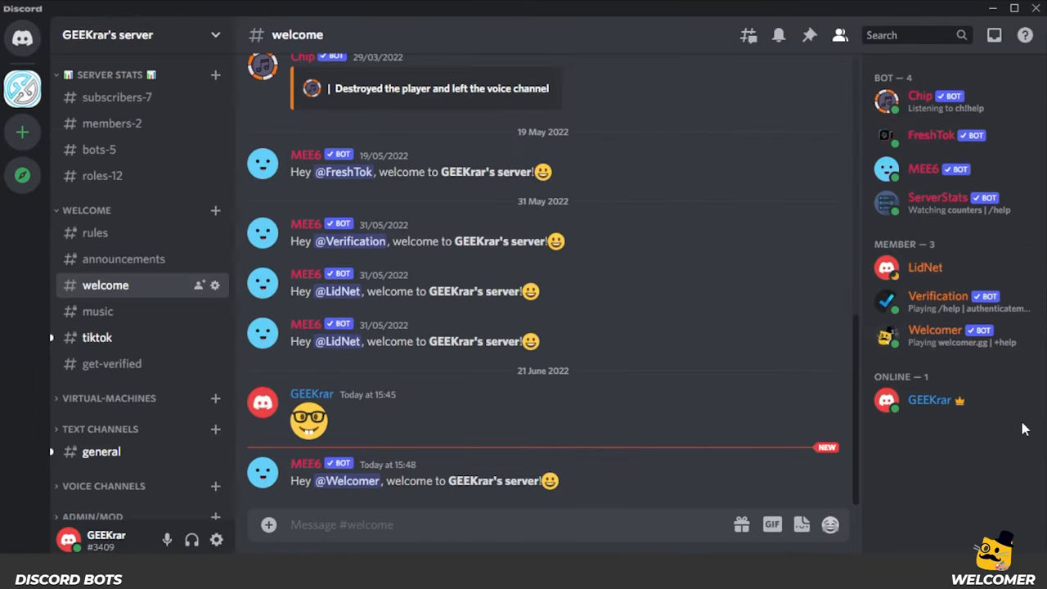
{"action": "mouse_move", "coordinate": [920, 335]}
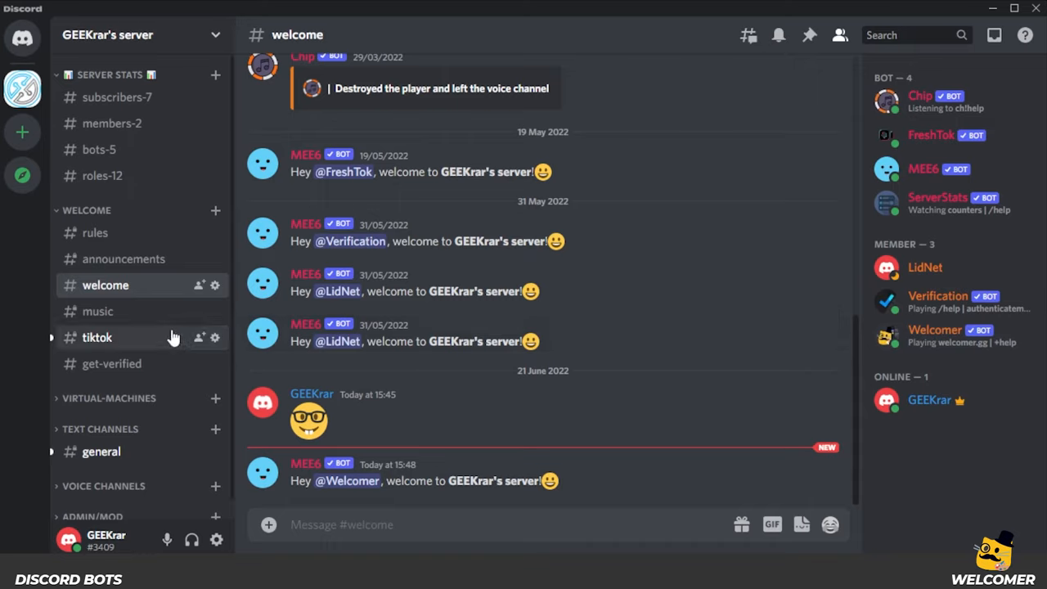
{"action": "mouse_move", "coordinate": [88, 292]}
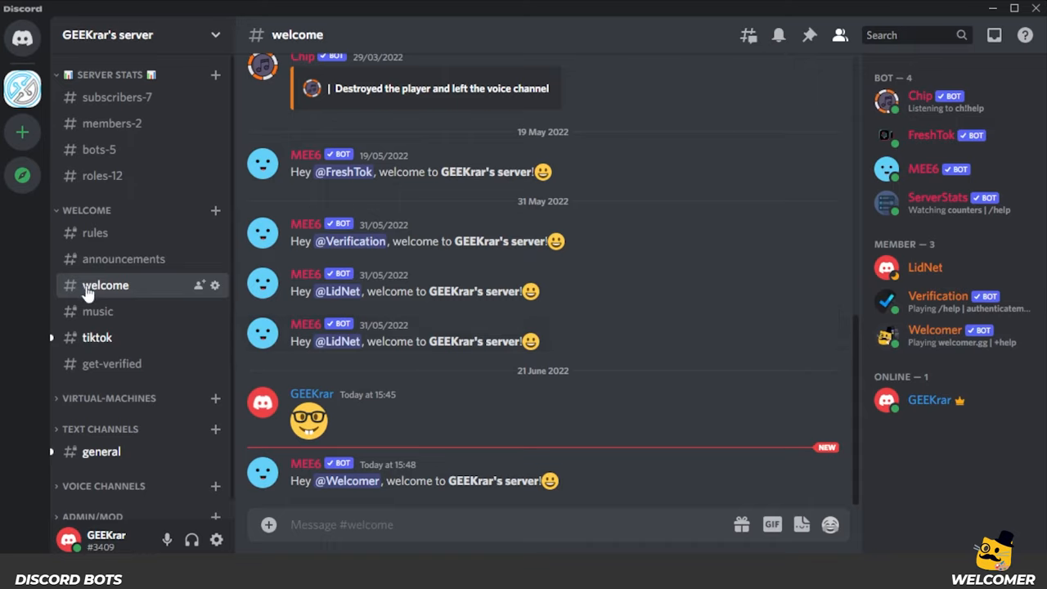
{"action": "mouse_move", "coordinate": [103, 291]}
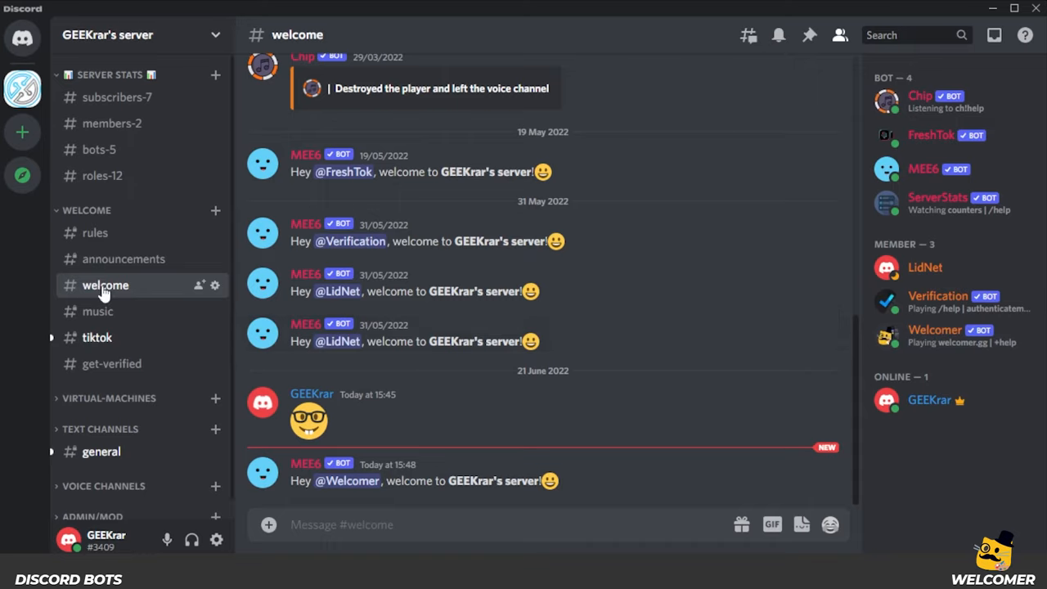
Start a new text channel named 'welcome' in the Welcome category
{"action": "left_click", "coordinate": [215, 211]}
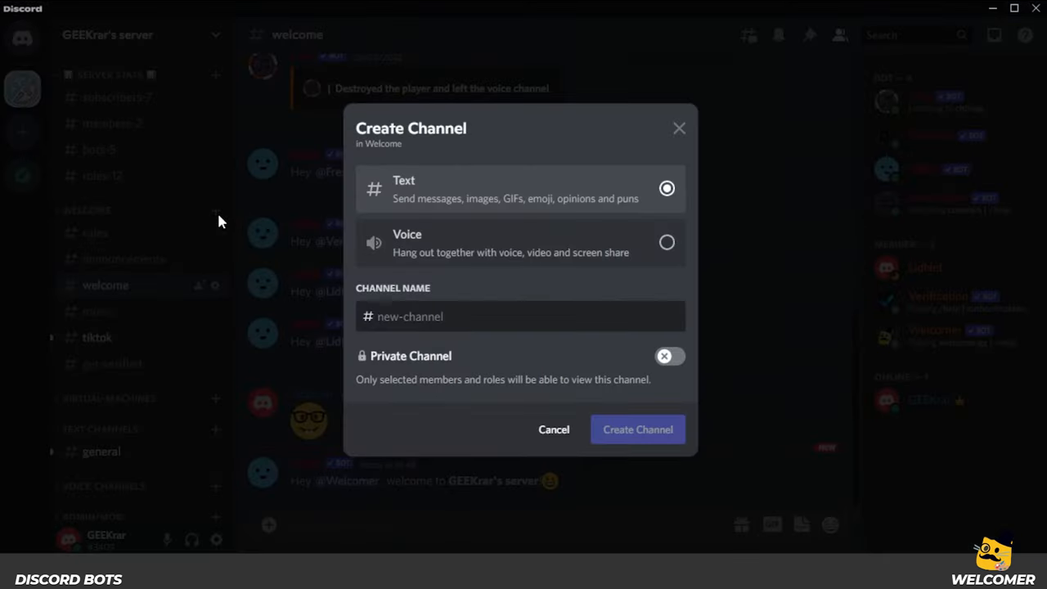
{"action": "type", "text": "welcom"}
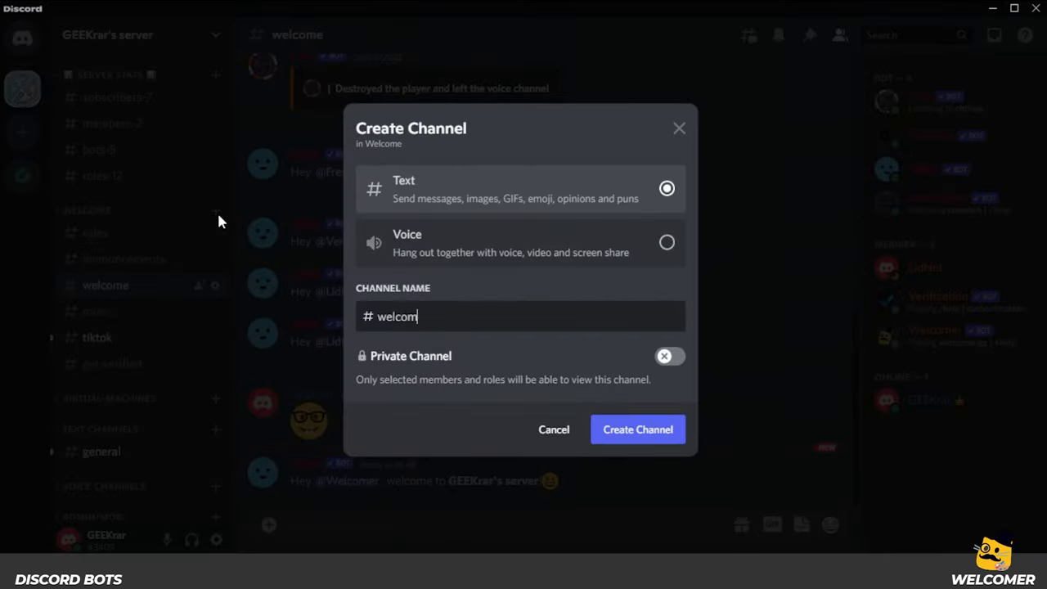
{"action": "type", "text": "e"}
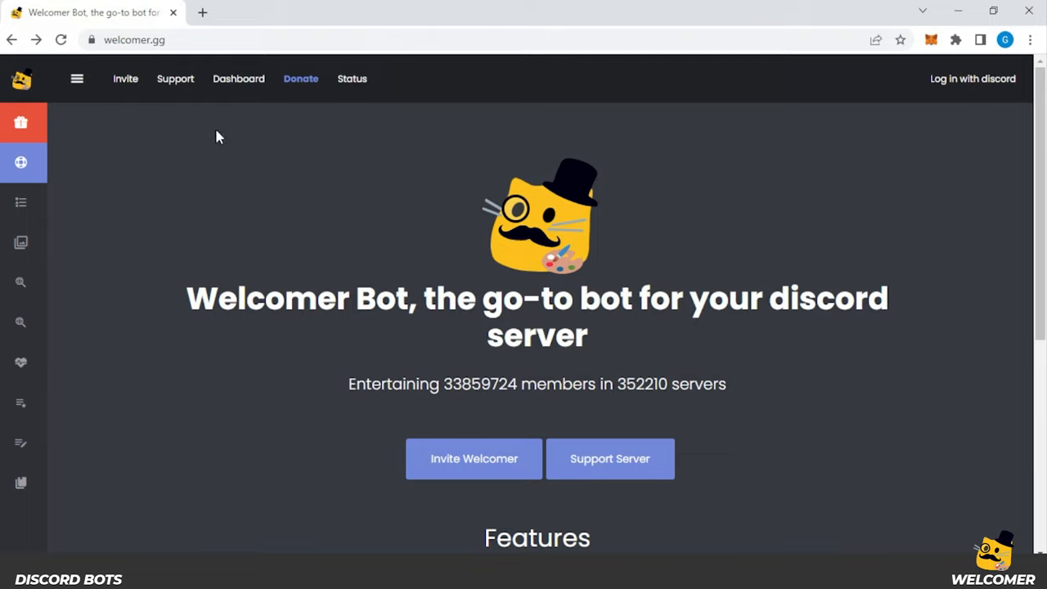
{"action": "mouse_move", "coordinate": [871, 161]}
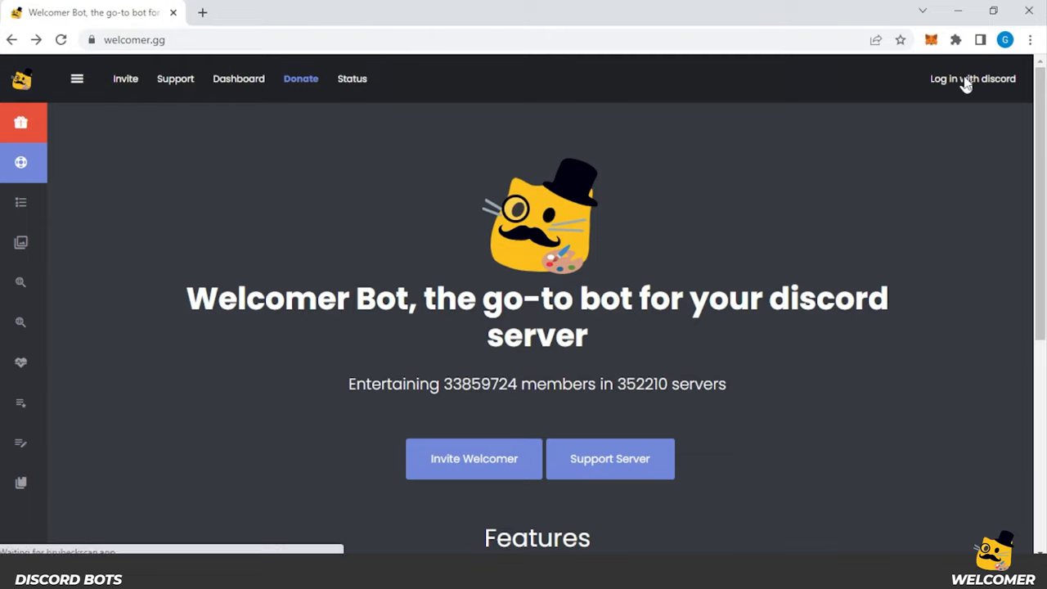
Log in to the welcomer.gg dashboard with Discord and authorise account access
{"action": "left_click", "coordinate": [972, 78]}
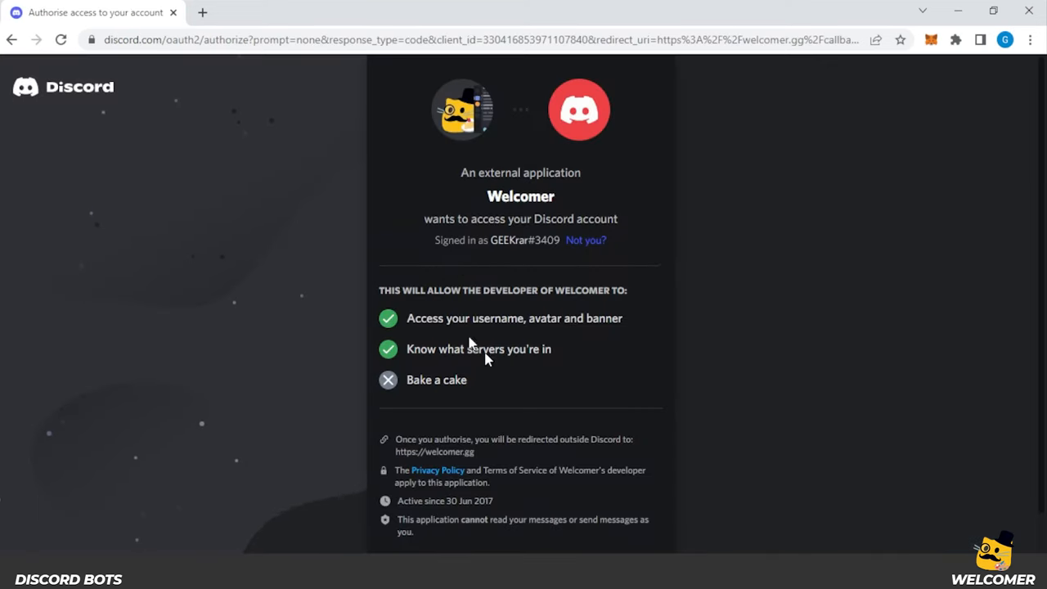
{"action": "scroll", "scroll_direction": "down", "scroll_amount": 3}
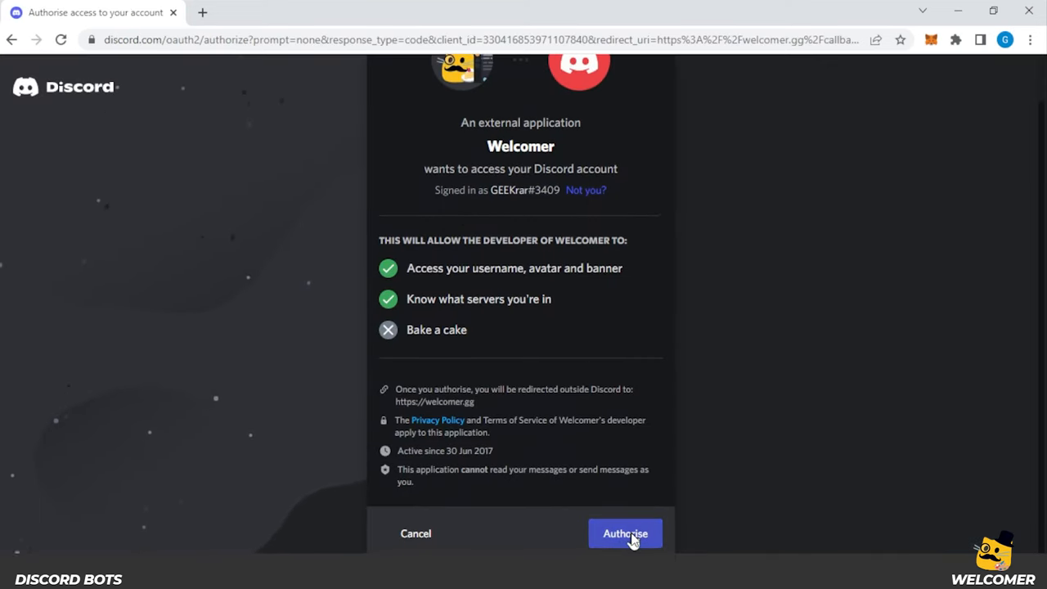
{"action": "left_click", "coordinate": [625, 533]}
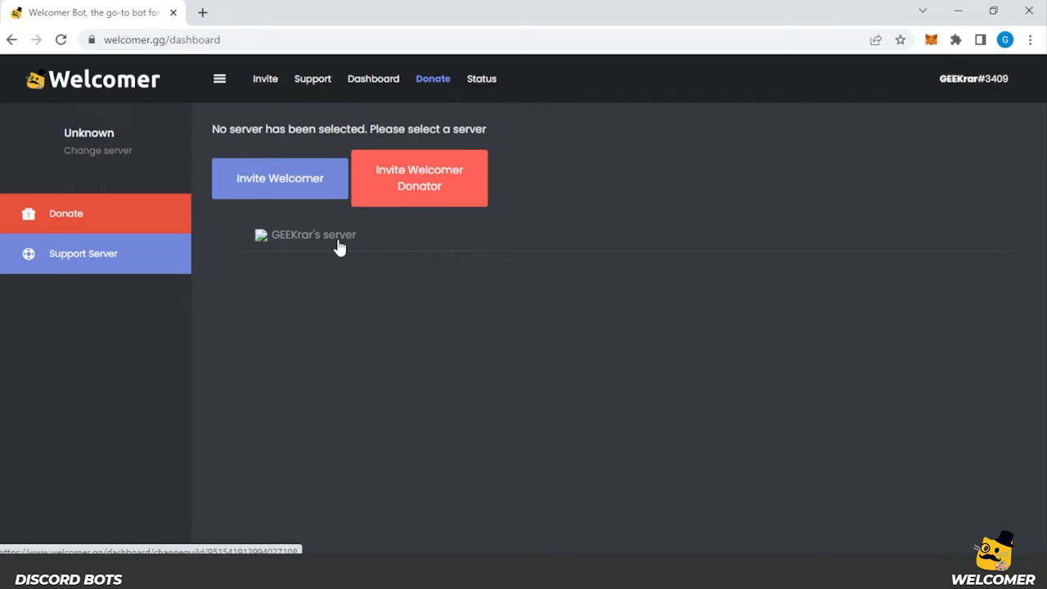
{"action": "mouse_move", "coordinate": [327, 371]}
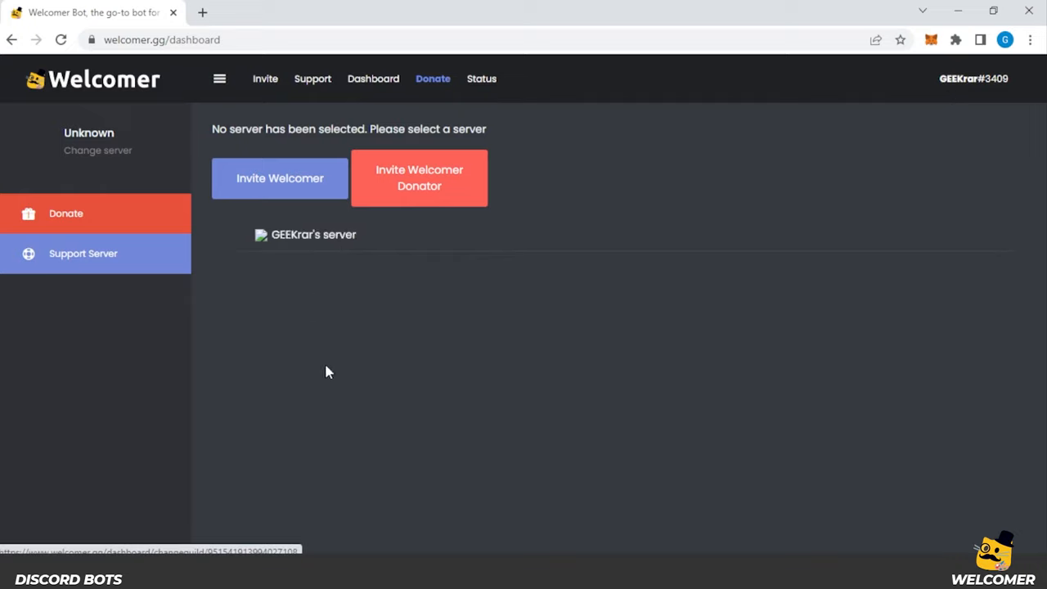
{"action": "mouse_move", "coordinate": [306, 240]}
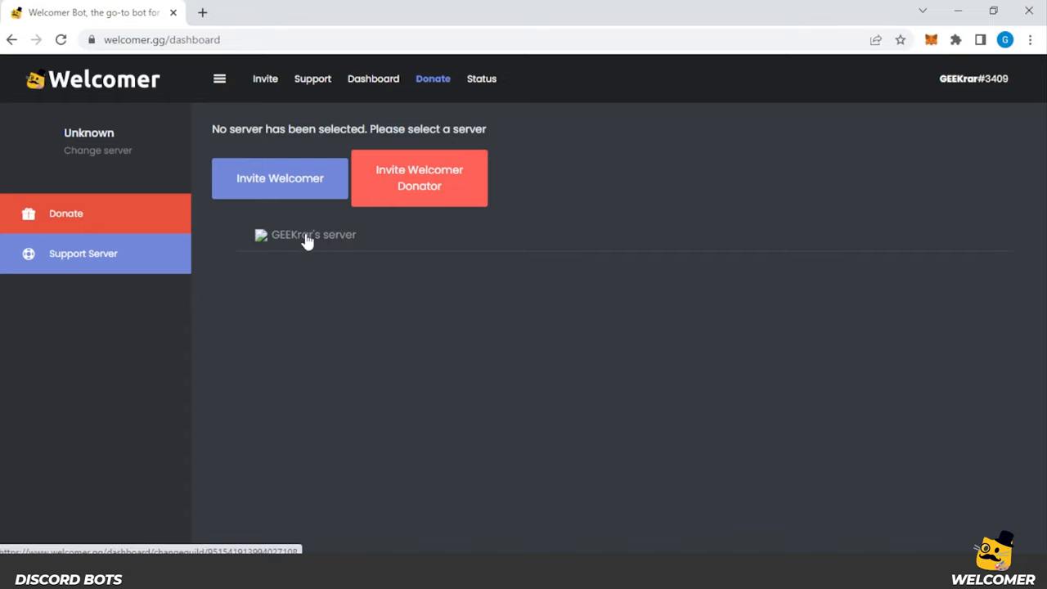
Select GEEKrar's server to load its dashboard overview
{"action": "left_click", "coordinate": [313, 235]}
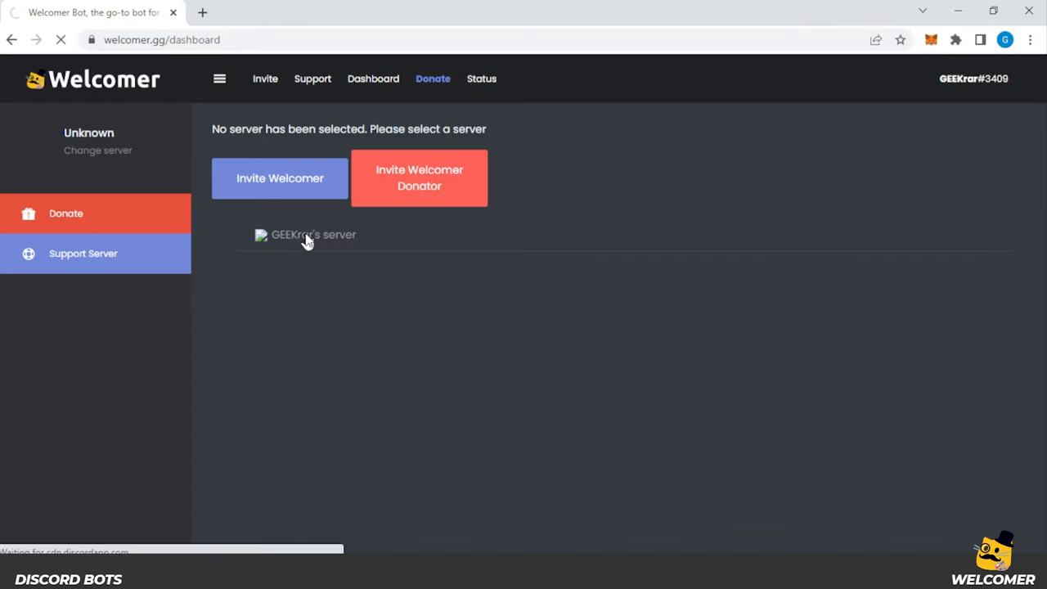
{"action": "left_click", "coordinate": [313, 235]}
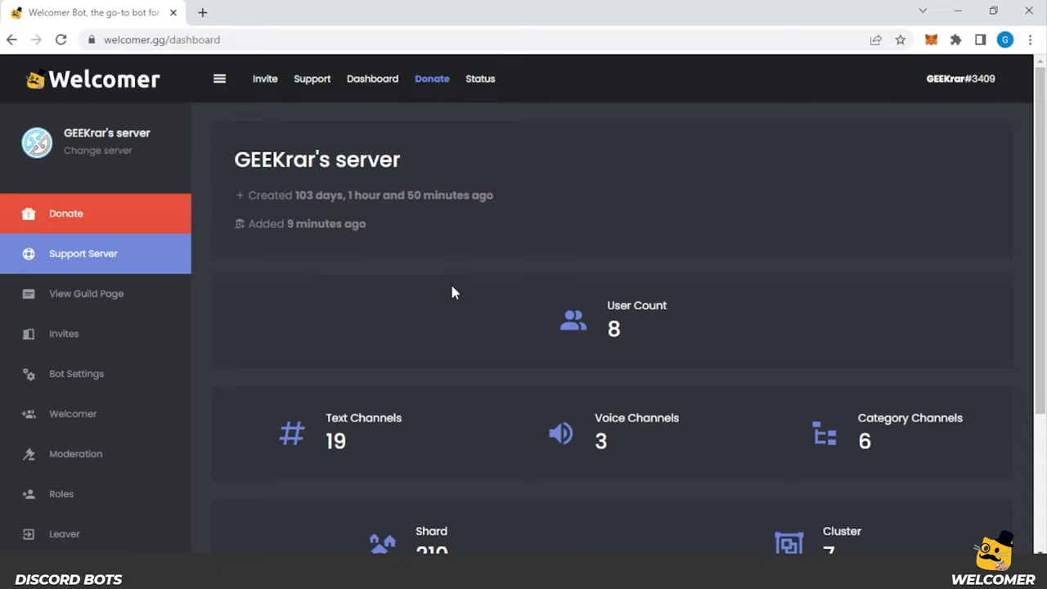
{"action": "mouse_move", "coordinate": [364, 448]}
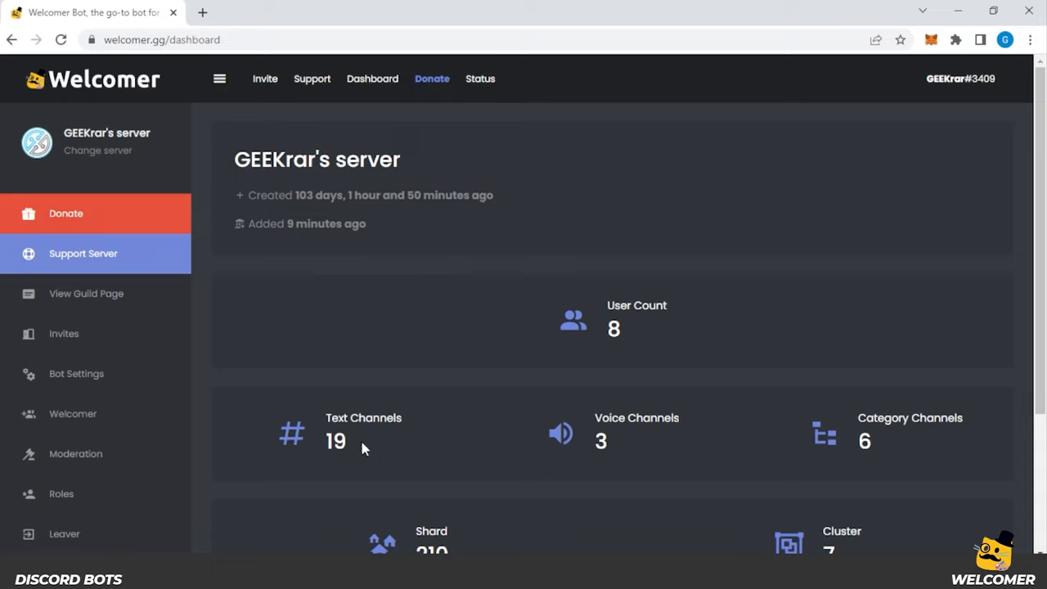
{"action": "mouse_move", "coordinate": [935, 501]}
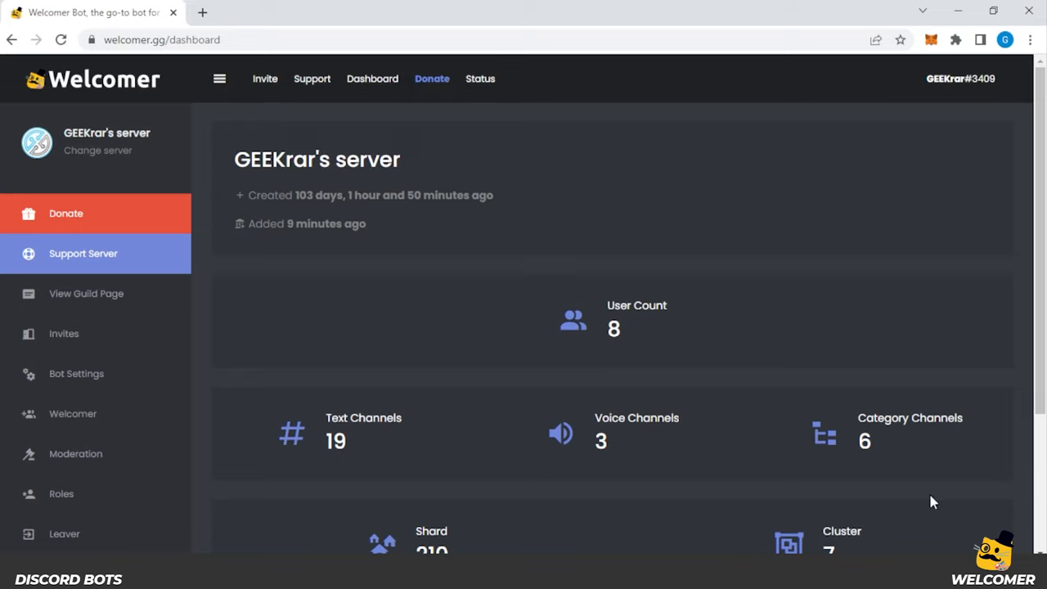
{"action": "mouse_move", "coordinate": [652, 475]}
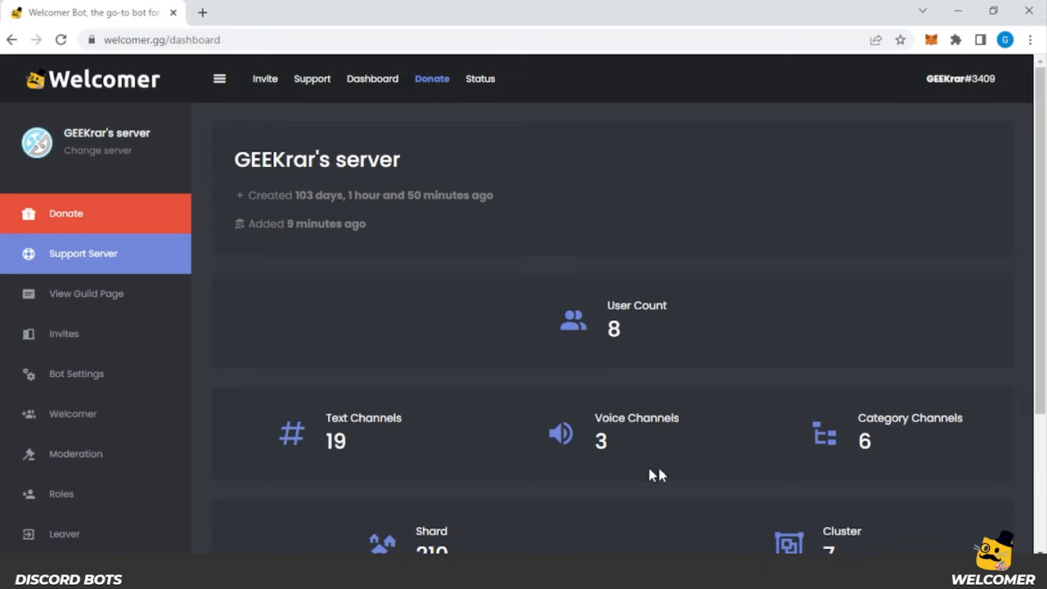
{"action": "mouse_move", "coordinate": [509, 446]}
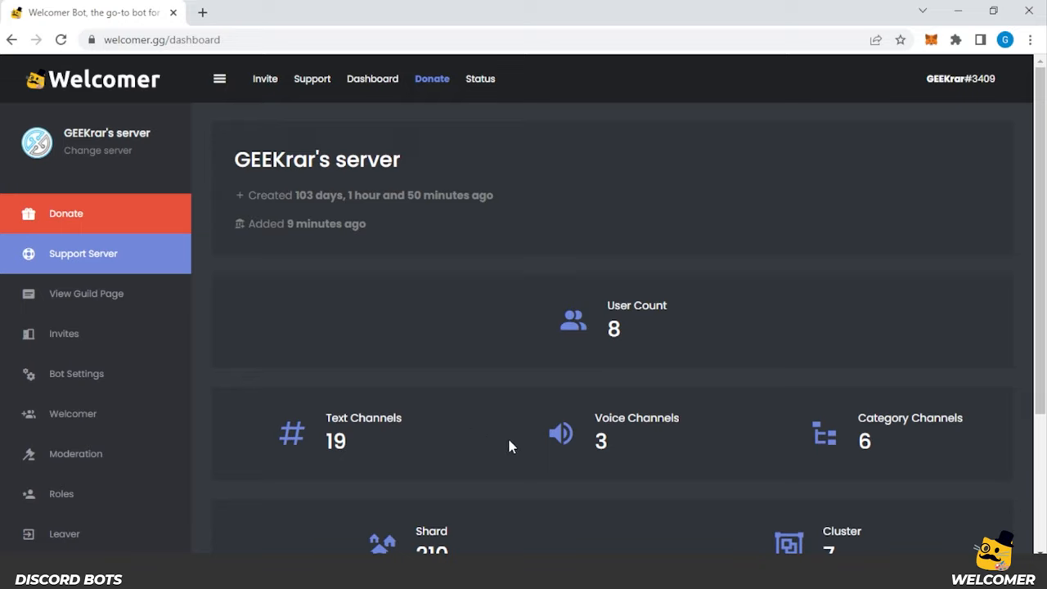
{"action": "mouse_move", "coordinate": [72, 413]}
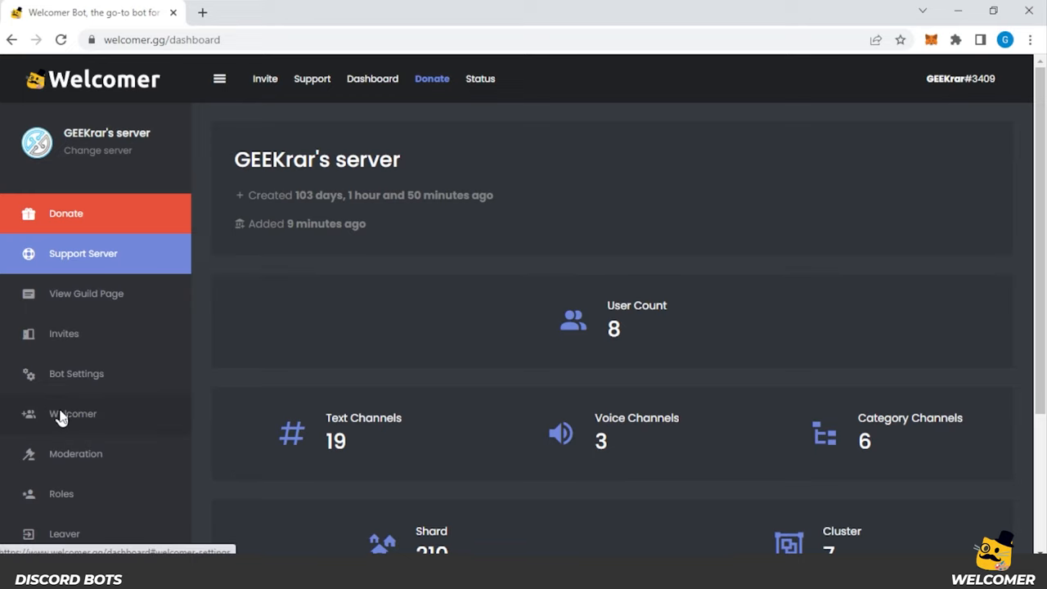
In Welcomer General settings, set the Welcomer Channel to the welcome channel
{"action": "left_click", "coordinate": [72, 413]}
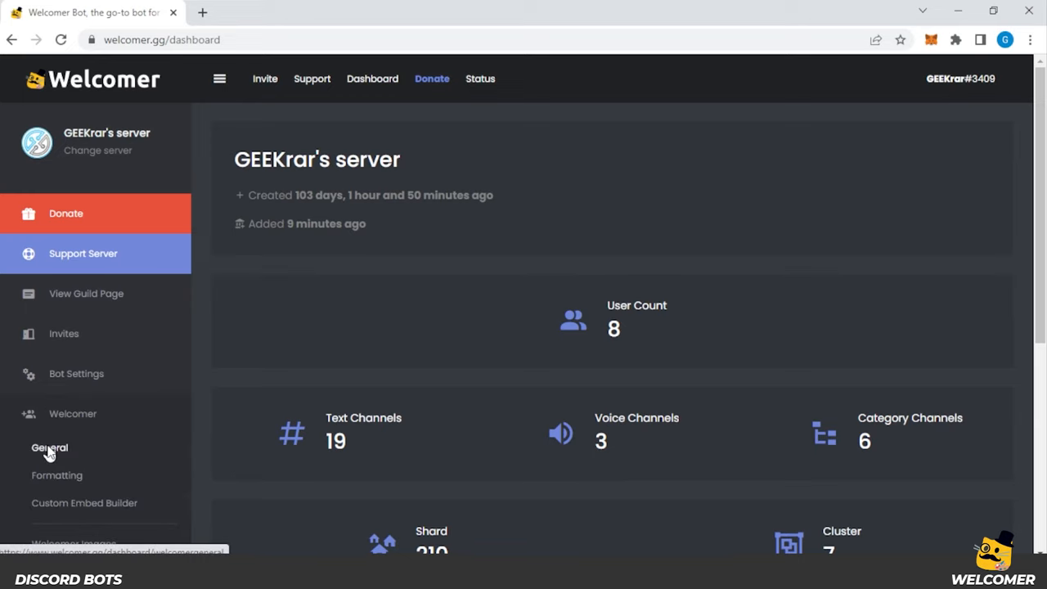
{"action": "left_click", "coordinate": [49, 447]}
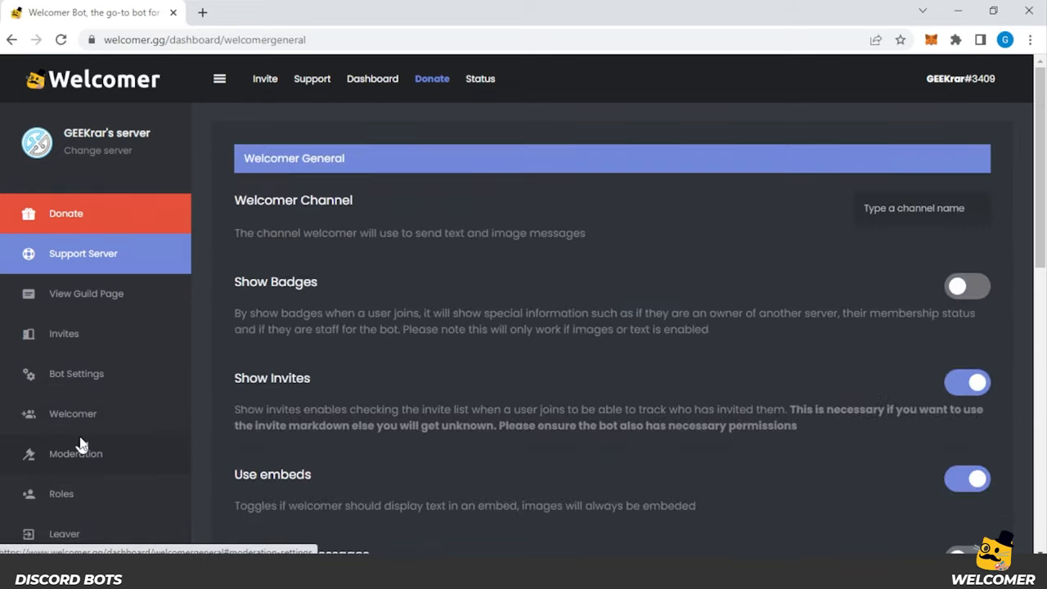
{"action": "mouse_move", "coordinate": [709, 226]}
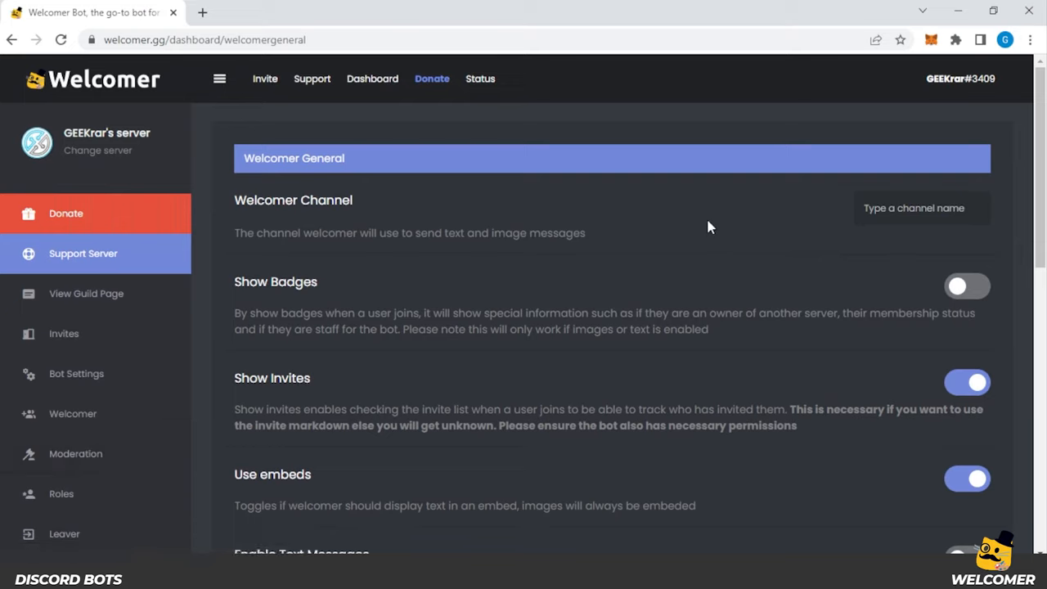
{"action": "mouse_move", "coordinate": [877, 212]}
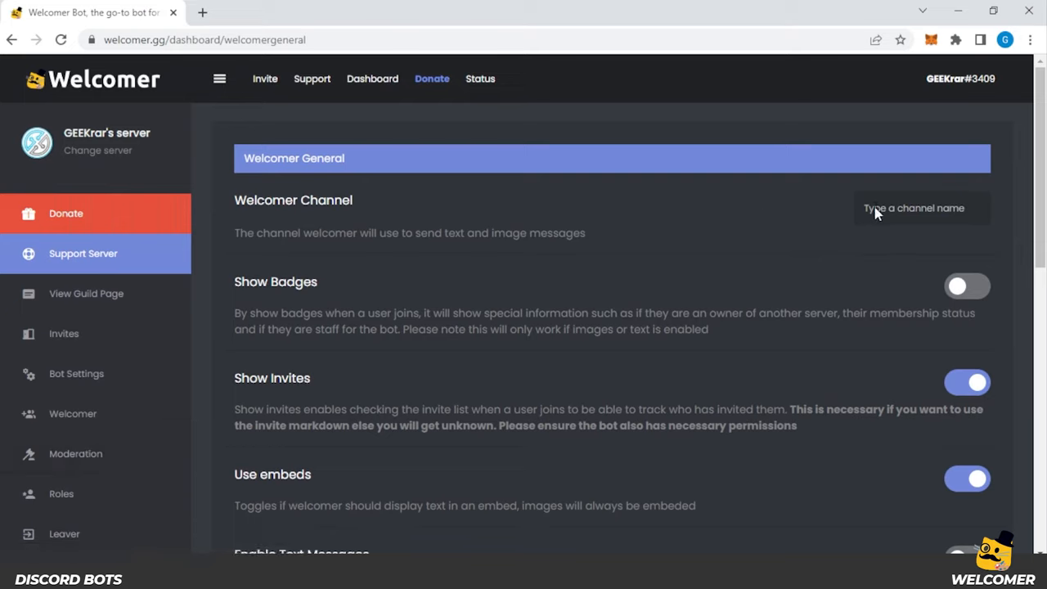
{"action": "left_click", "coordinate": [913, 208]}
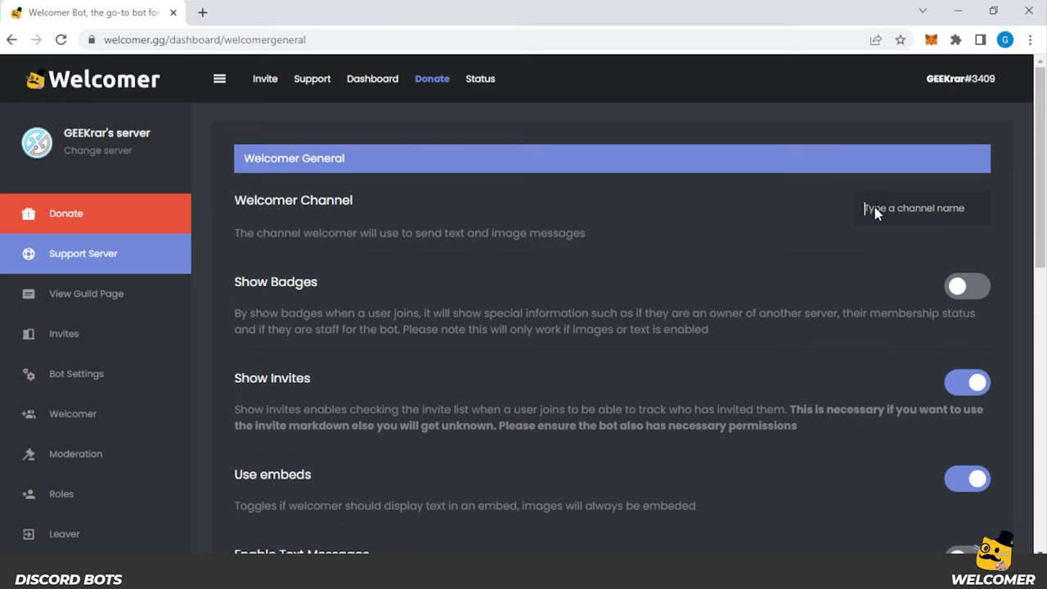
{"action": "type", "text": "welcome (951542132945O"}
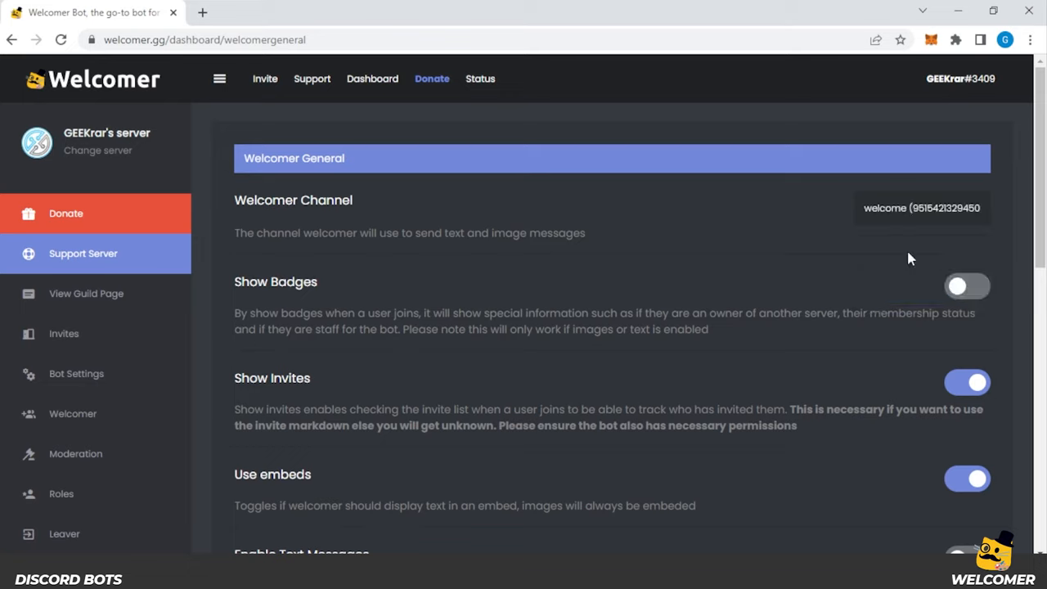
{"action": "mouse_move", "coordinate": [1040, 152]}
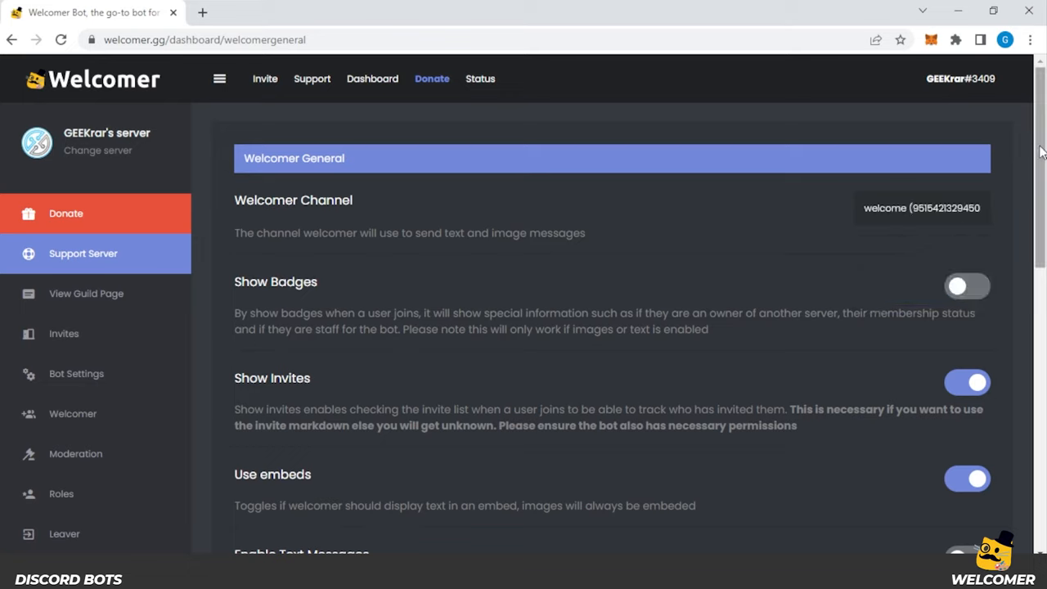
Turn on Show Badges and Enable Direct Messages
{"action": "scroll", "scroll_direction": "down", "scroll_amount": 3}
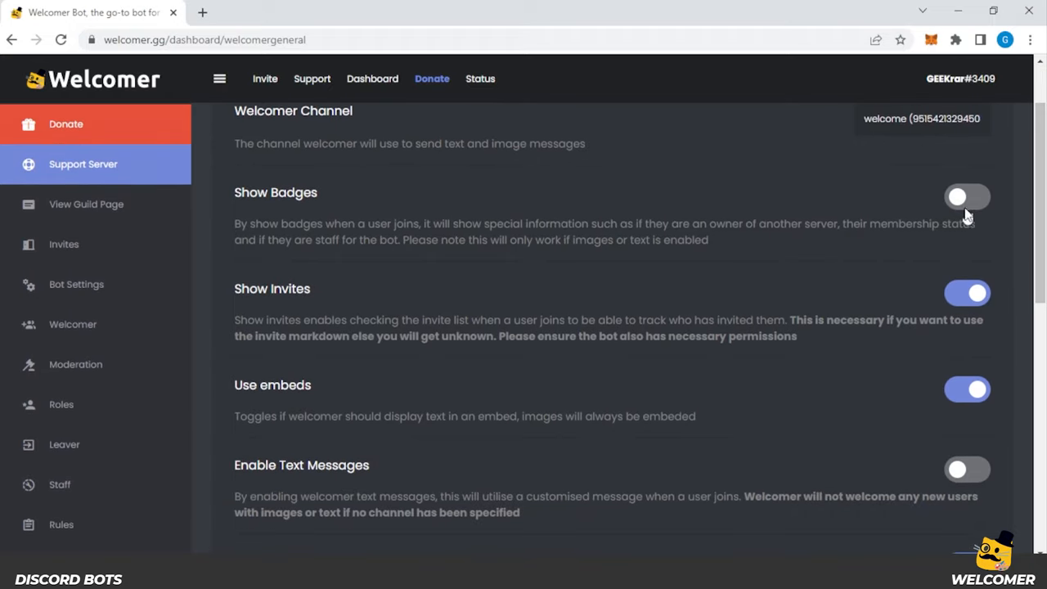
{"action": "left_click", "coordinate": [967, 196]}
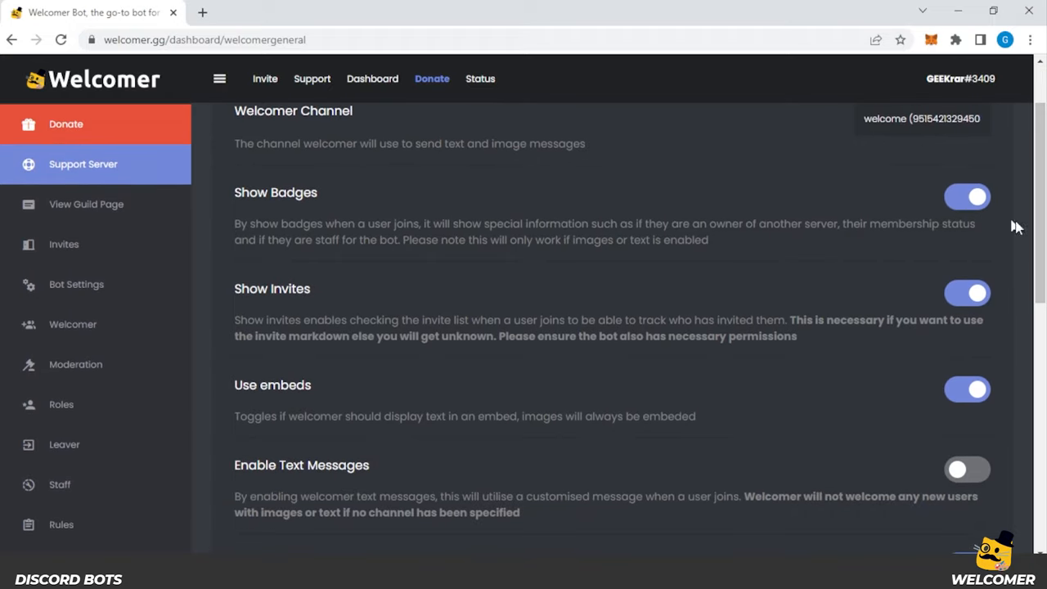
{"action": "scroll", "scroll_direction": "down", "scroll_amount": 3}
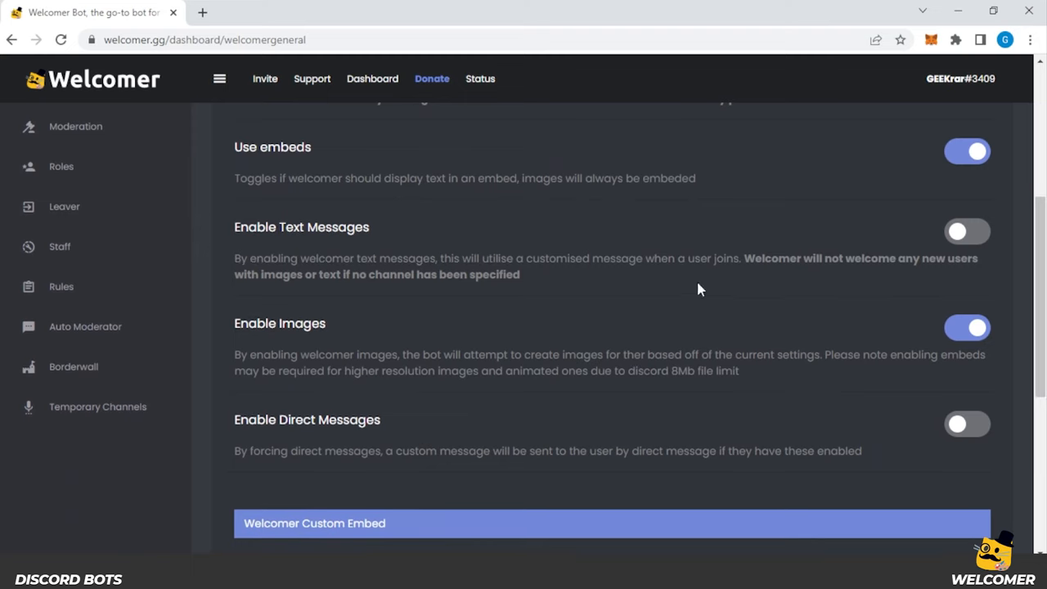
{"action": "scroll", "scroll_direction": "down", "scroll_amount": 3}
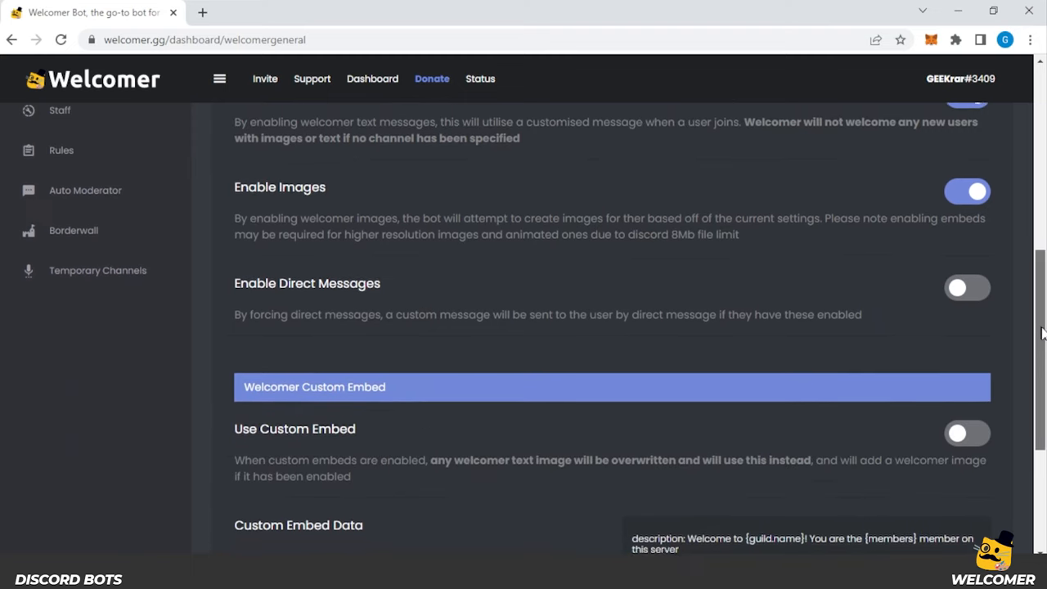
{"action": "scroll", "scroll_direction": "down", "scroll_amount": 3}
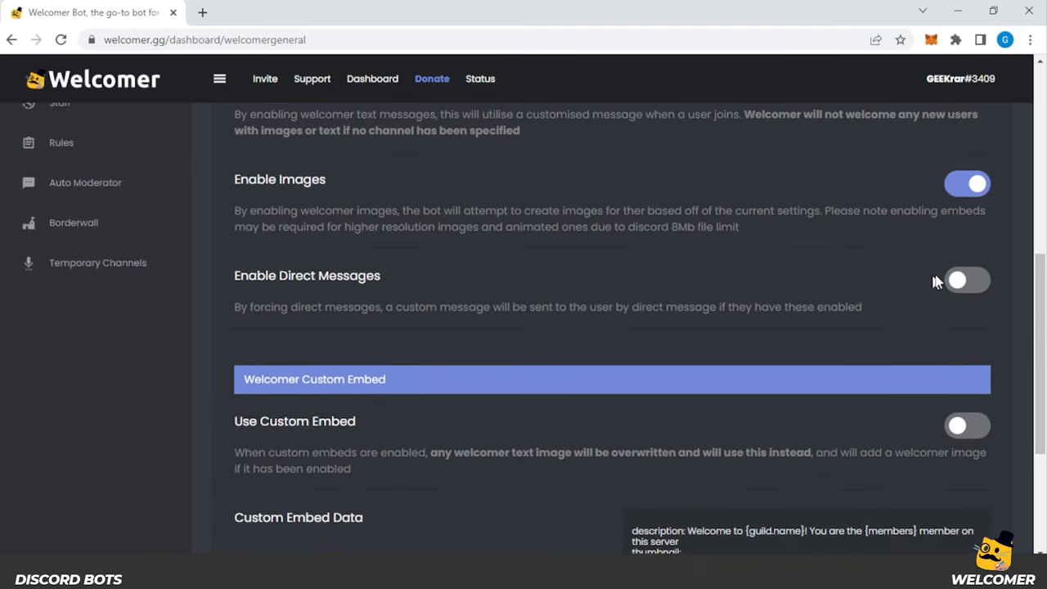
{"action": "left_click", "coordinate": [968, 279]}
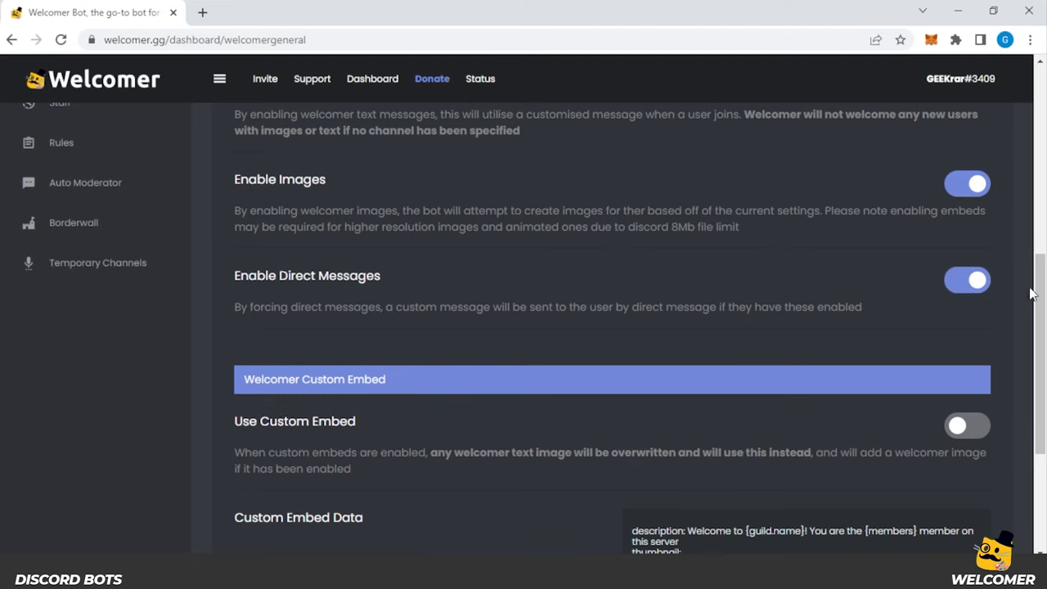
Turn on Use Custom Embed and save the welcomer settings
{"action": "scroll", "scroll_direction": "down", "scroll_amount": 3}
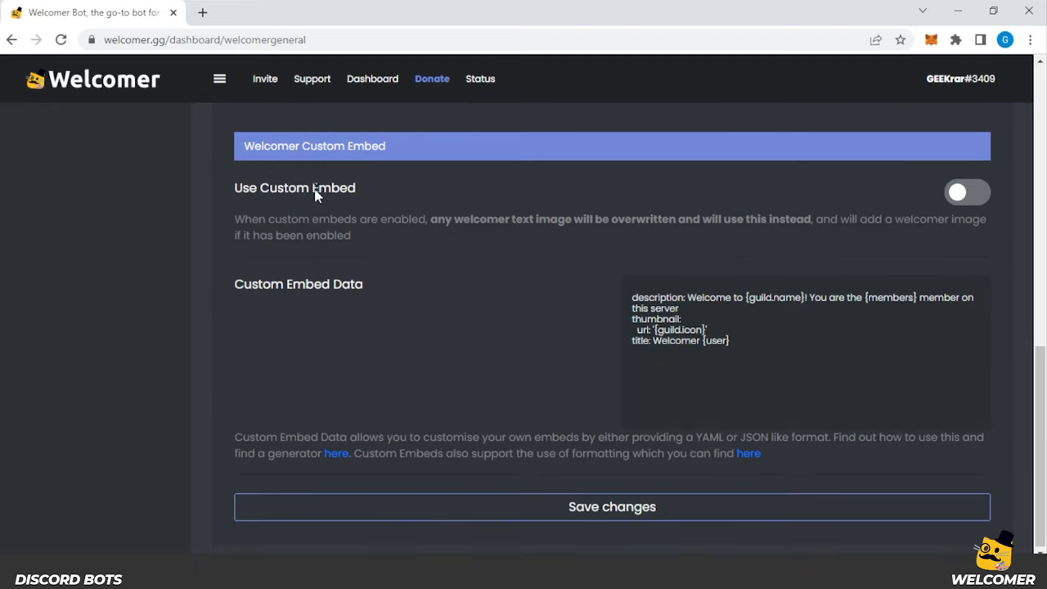
{"action": "mouse_move", "coordinate": [550, 241]}
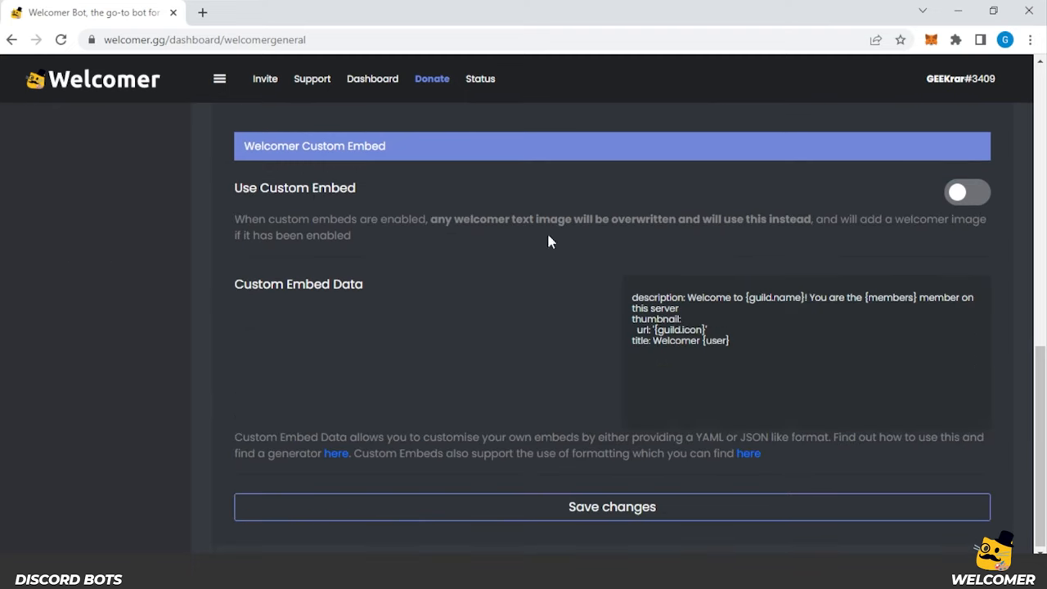
{"action": "left_click", "coordinate": [967, 192]}
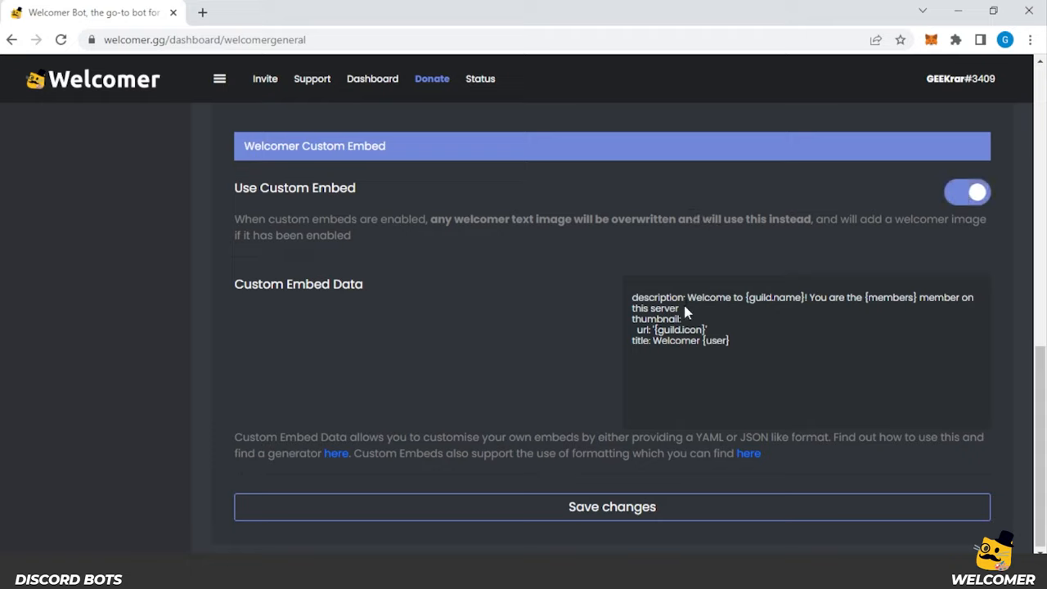
{"action": "mouse_move", "coordinate": [538, 456]}
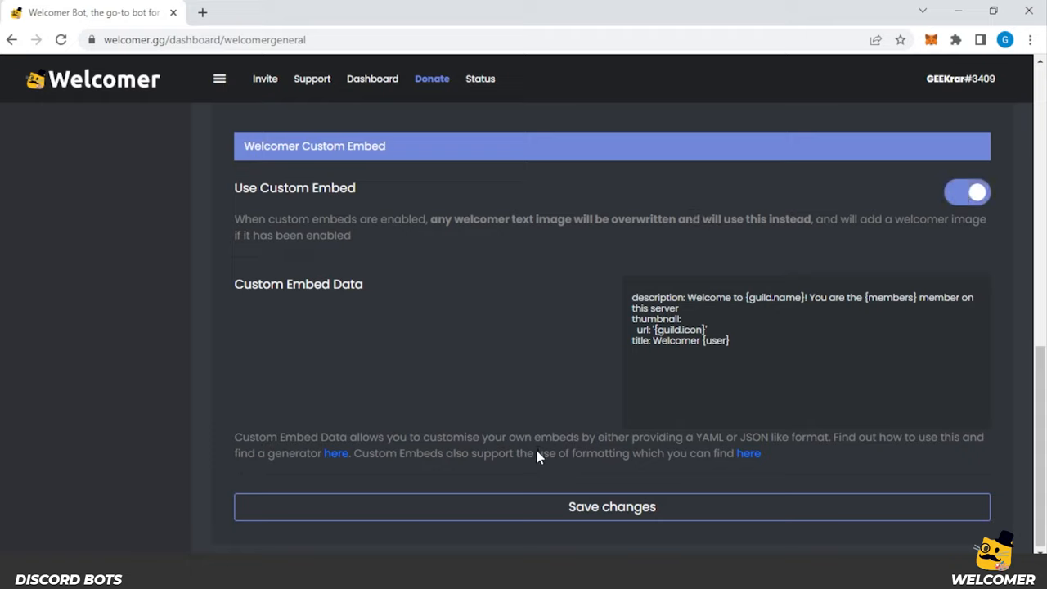
{"action": "left_click", "coordinate": [611, 506]}
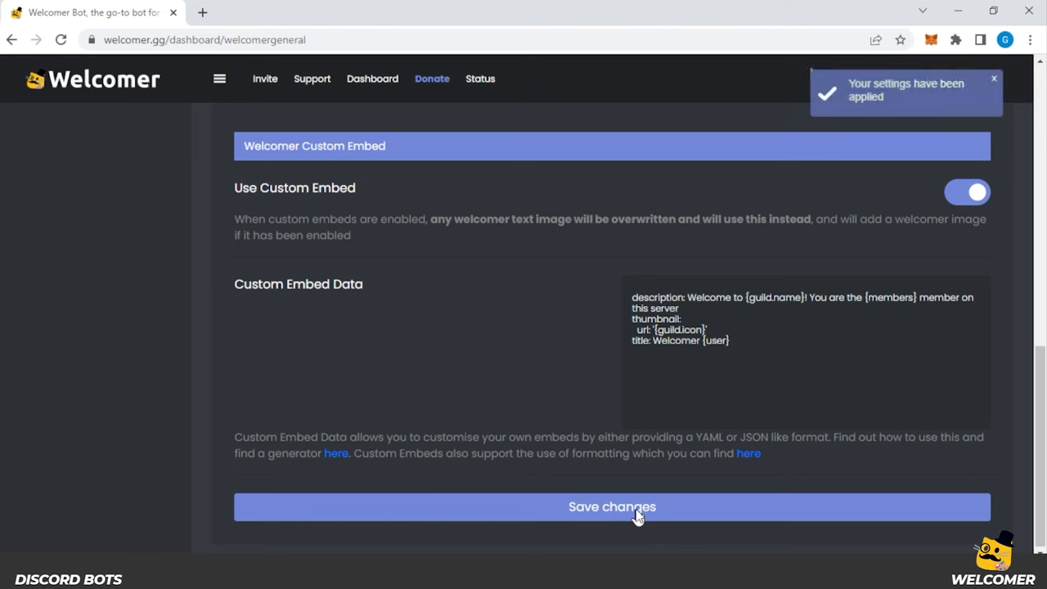
Expand the Welcomer sidebar entry to list its settings pages
{"action": "left_click", "coordinate": [612, 506]}
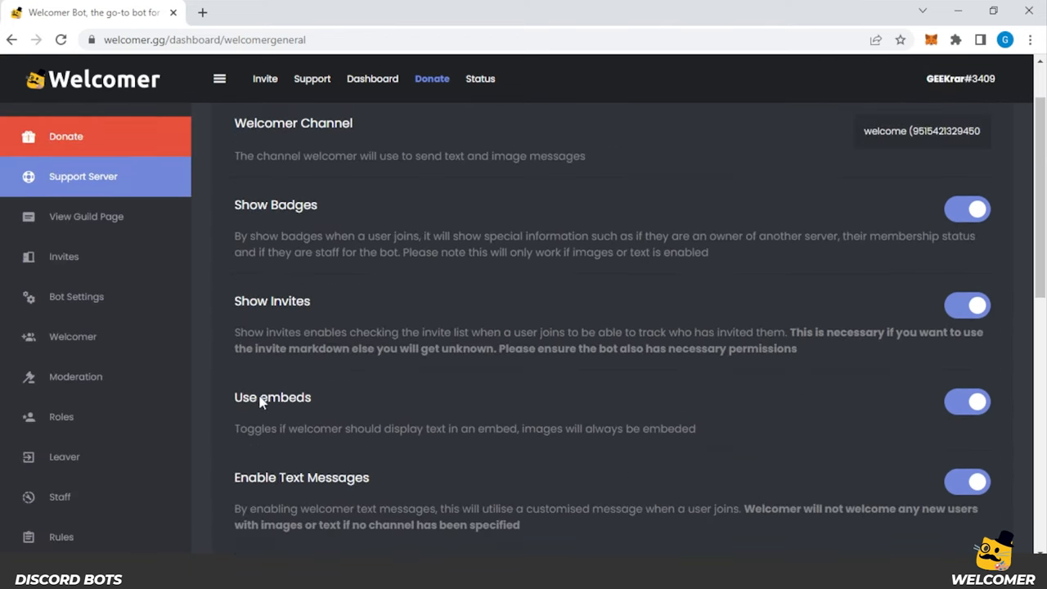
{"action": "left_click", "coordinate": [72, 336]}
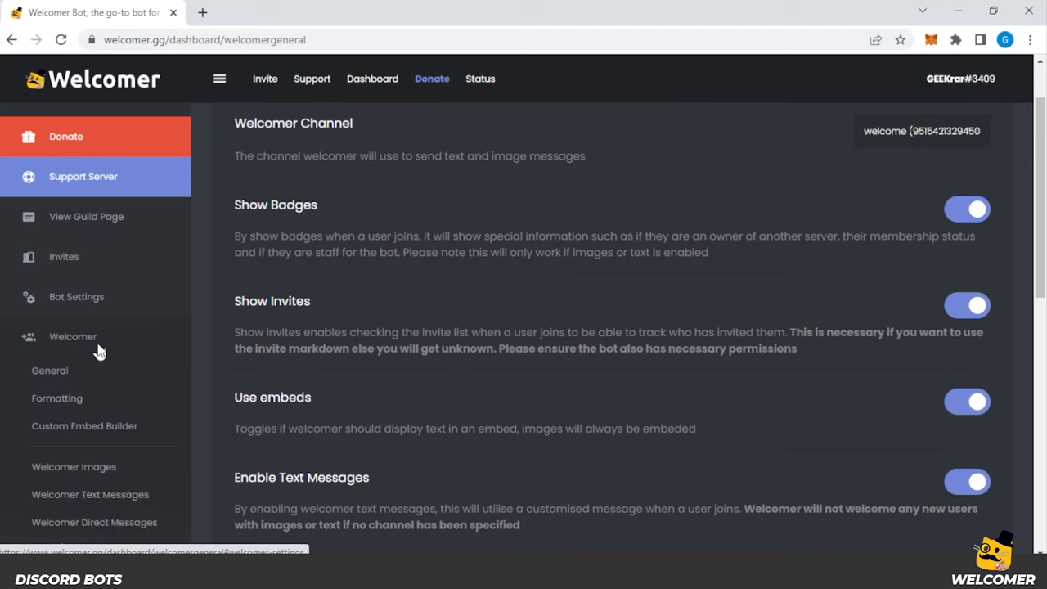
{"action": "mouse_move", "coordinate": [79, 339]}
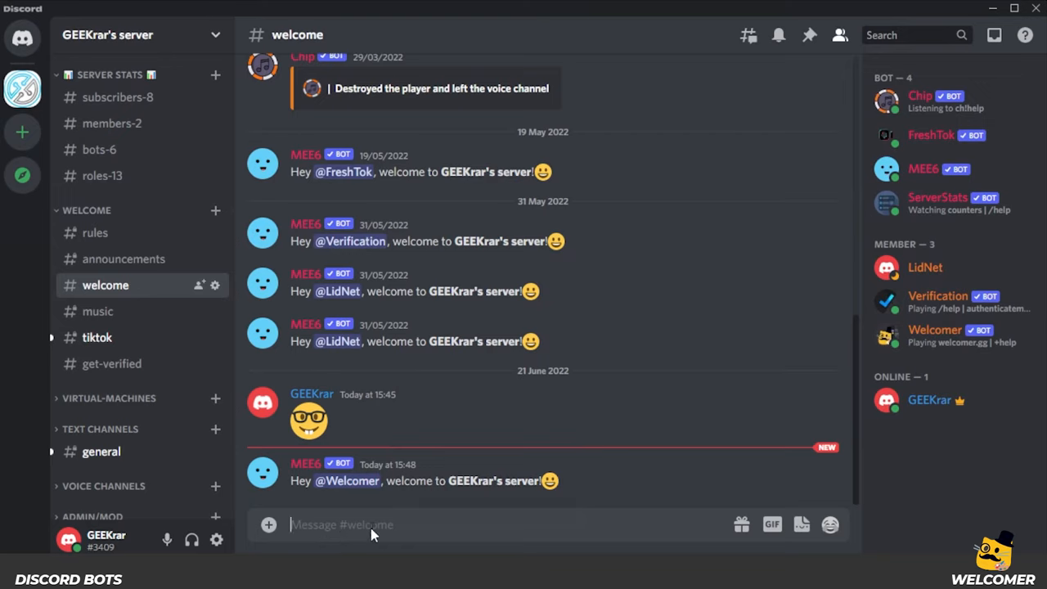
{"action": "mouse_move", "coordinate": [397, 550]}
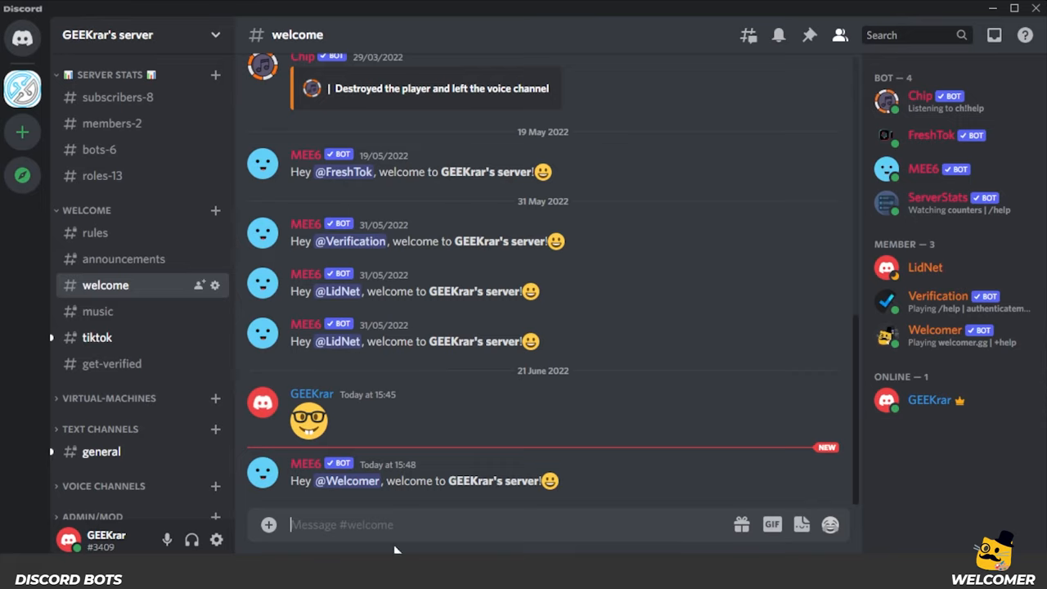
Enter a +welcomer command in Discord's #welcome channel to test the bot
{"action": "type", "text": "+welcom"}
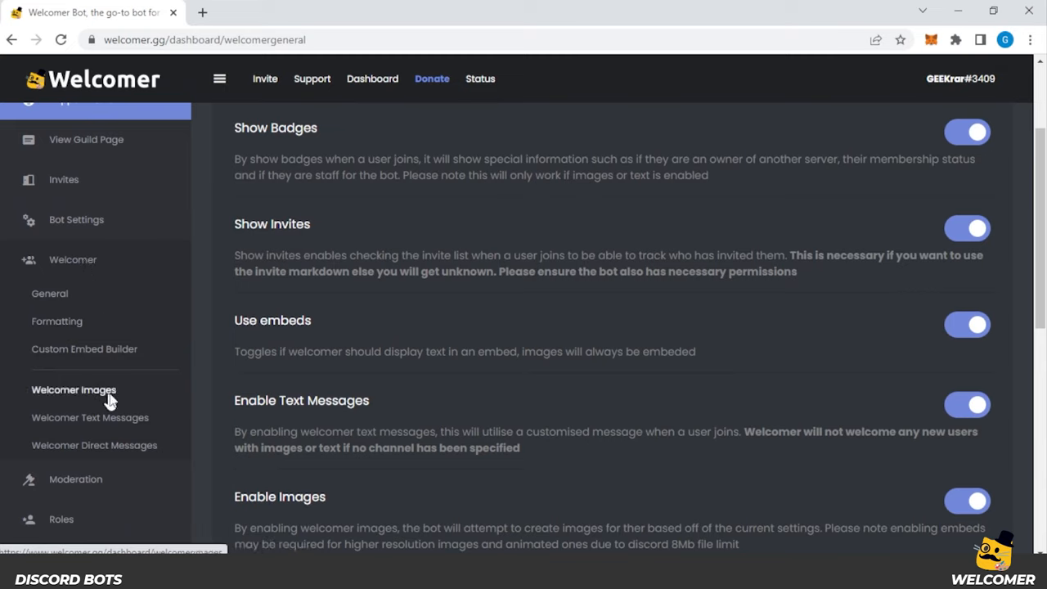
{"action": "mouse_move", "coordinate": [117, 408]}
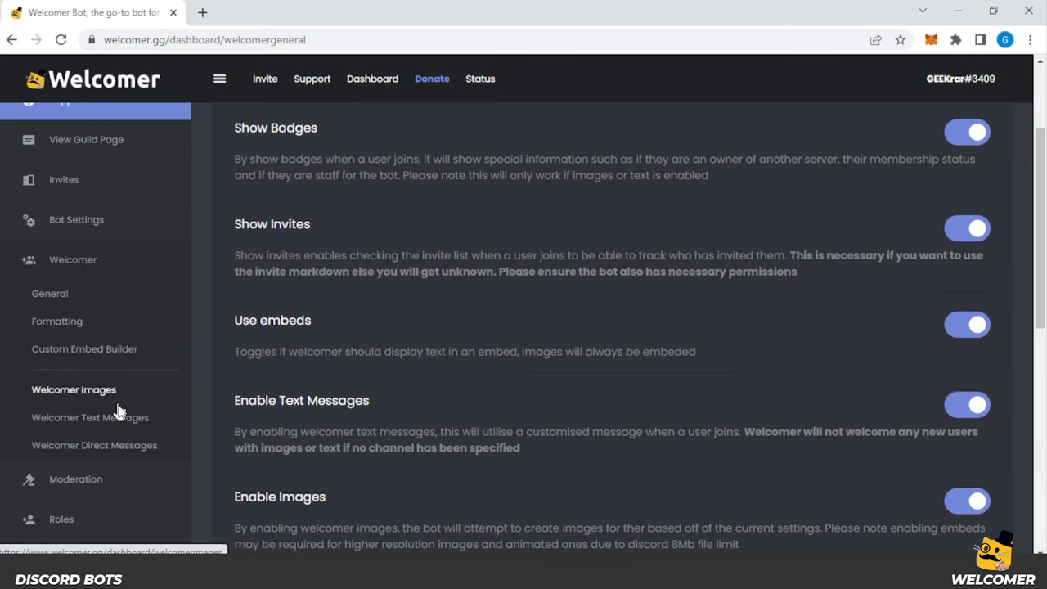
{"action": "mouse_move", "coordinate": [114, 396]}
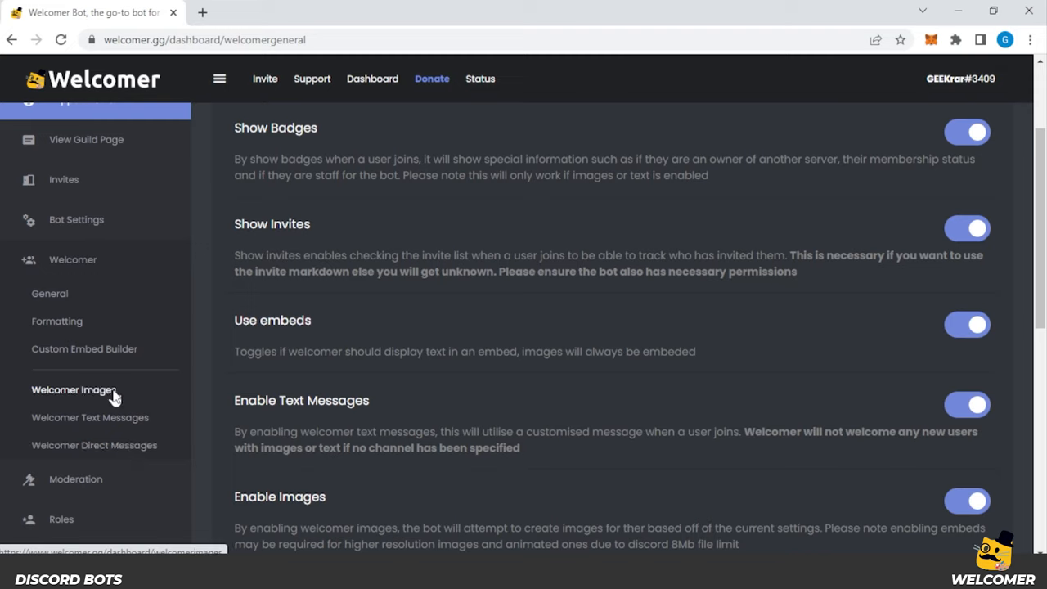
{"action": "mouse_move", "coordinate": [119, 423]}
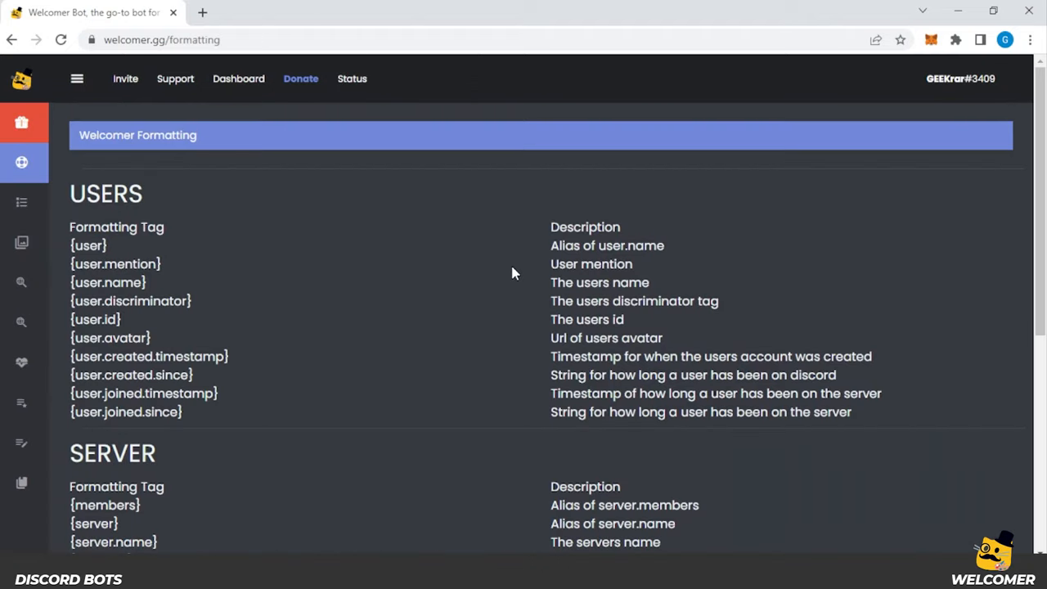
Scroll through the formatting tag tables for users, server and invites
{"action": "scroll", "scroll_direction": "down", "scroll_amount": 3}
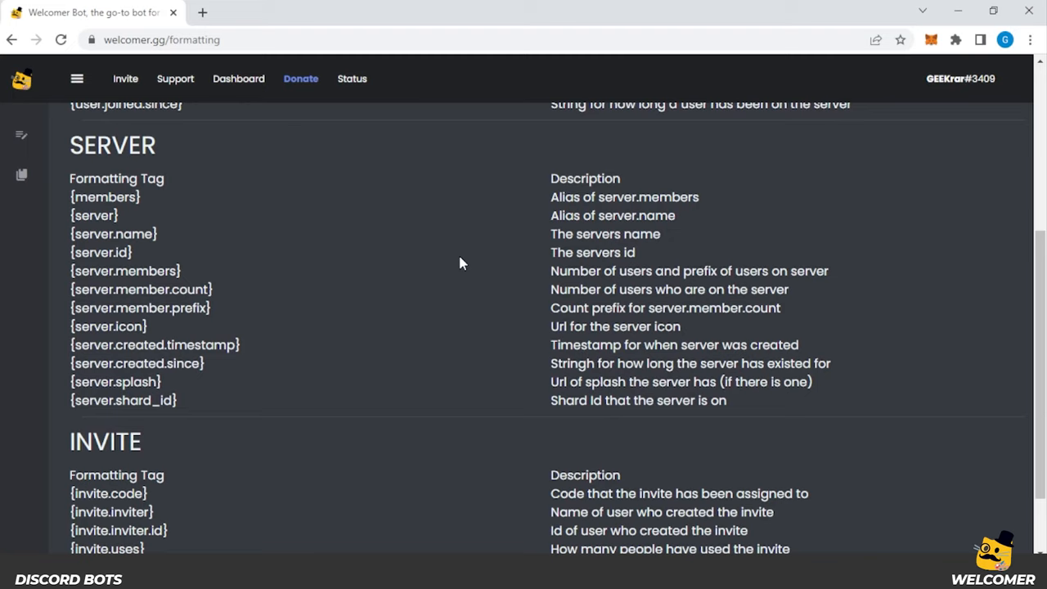
{"action": "mouse_move", "coordinate": [27, 172]}
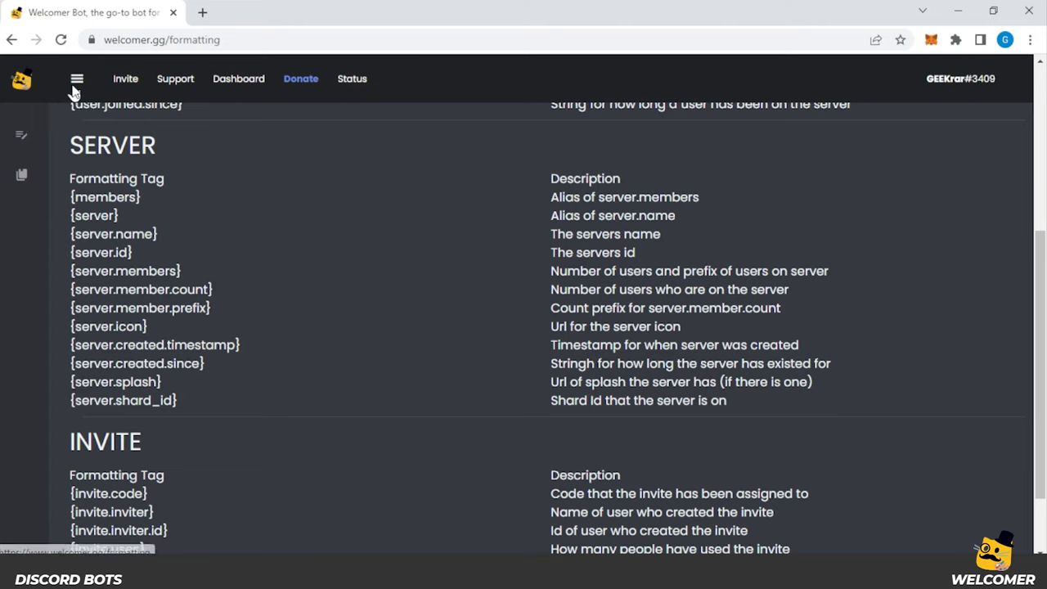
Return to the server dashboard and open the Leaver settings page
{"action": "left_click", "coordinate": [238, 78]}
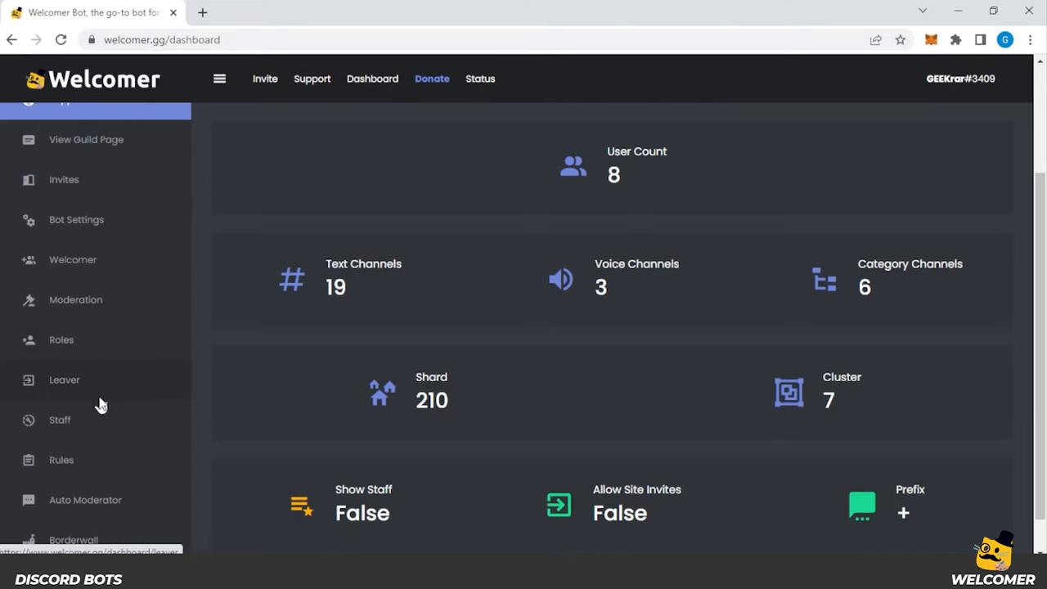
{"action": "mouse_move", "coordinate": [72, 395]}
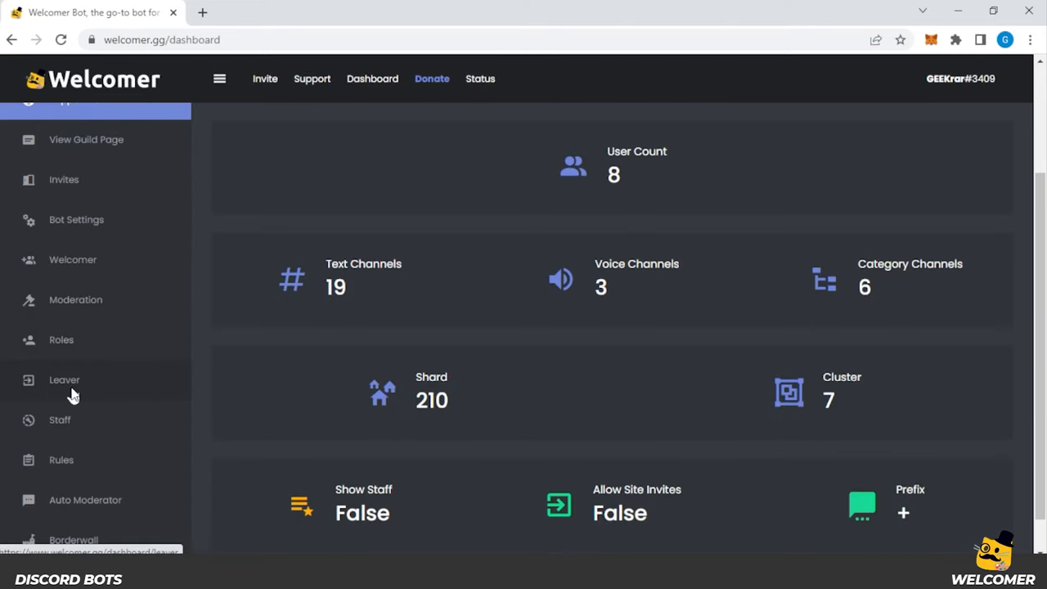
{"action": "left_click", "coordinate": [65, 379]}
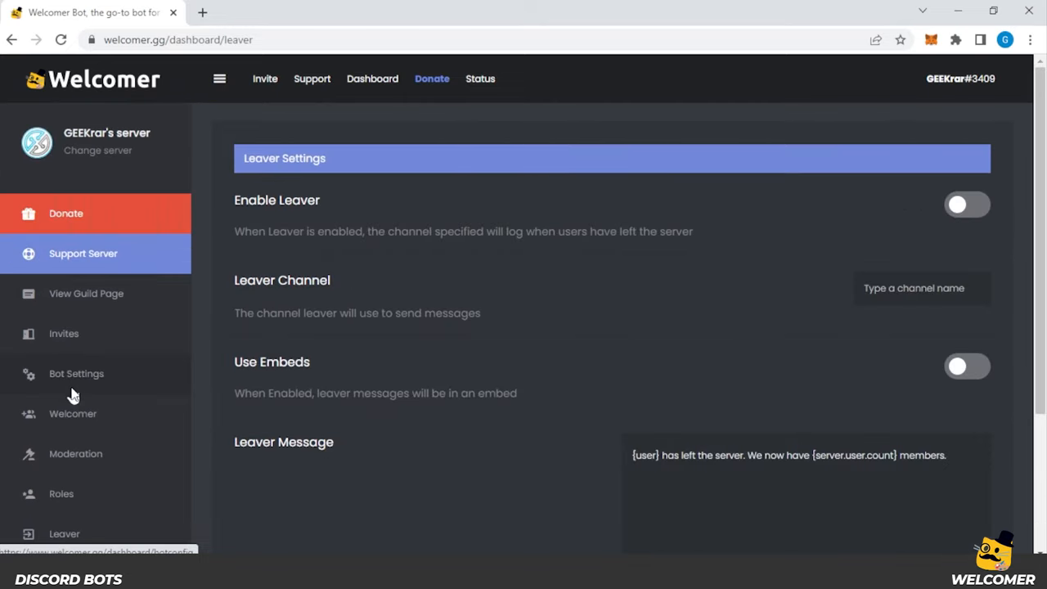
{"action": "mouse_move", "coordinate": [507, 378]}
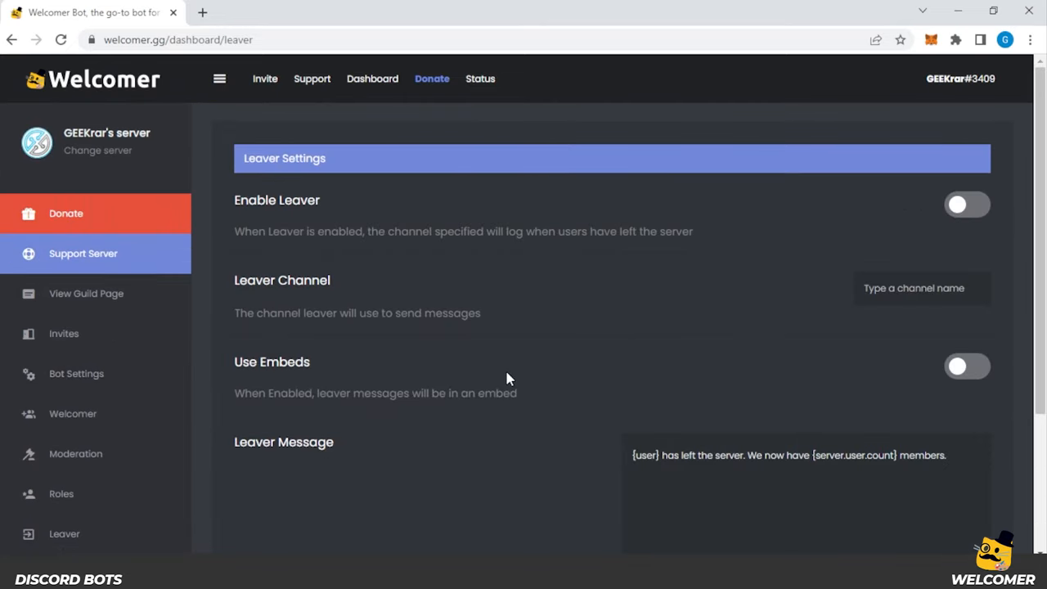